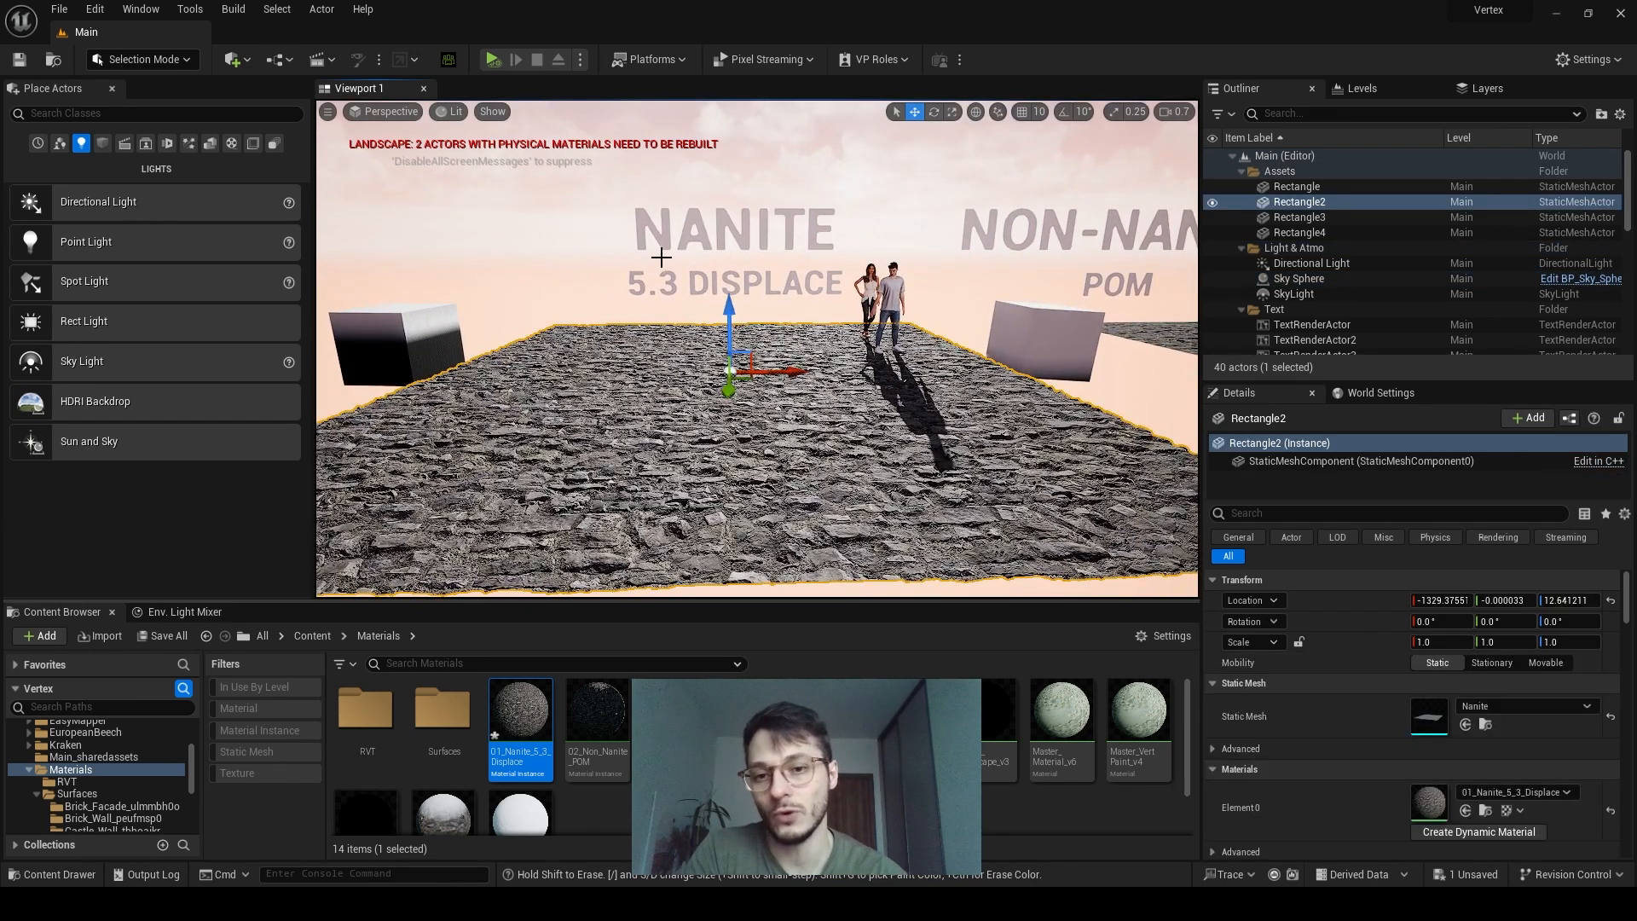
mouse_move(677, 295)
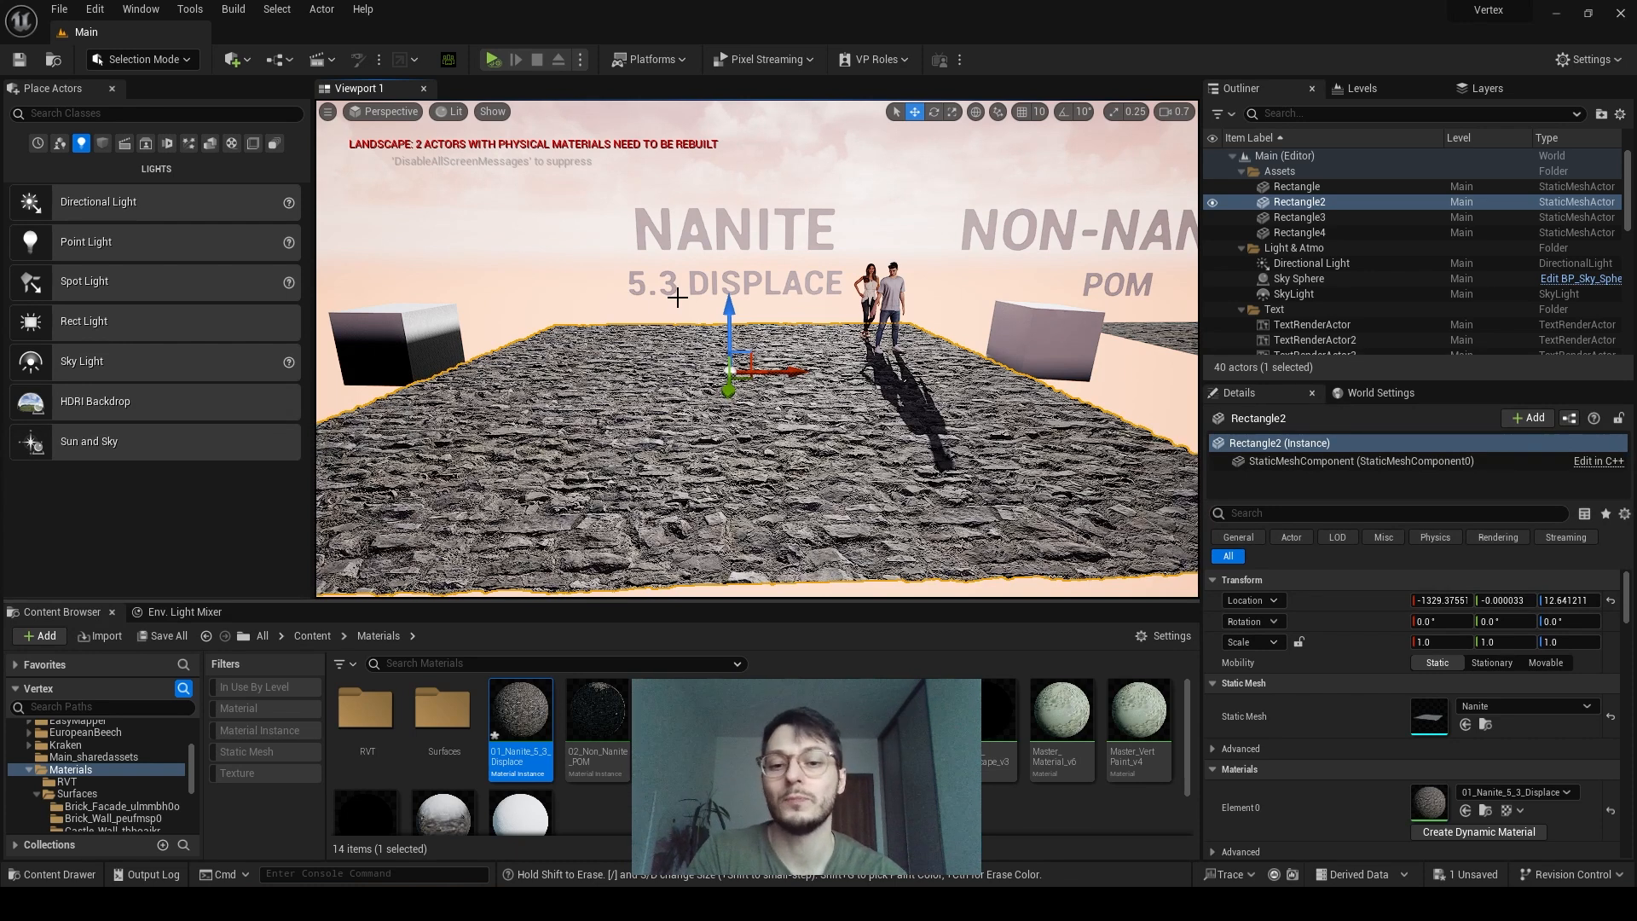
mouse_move(698, 462)
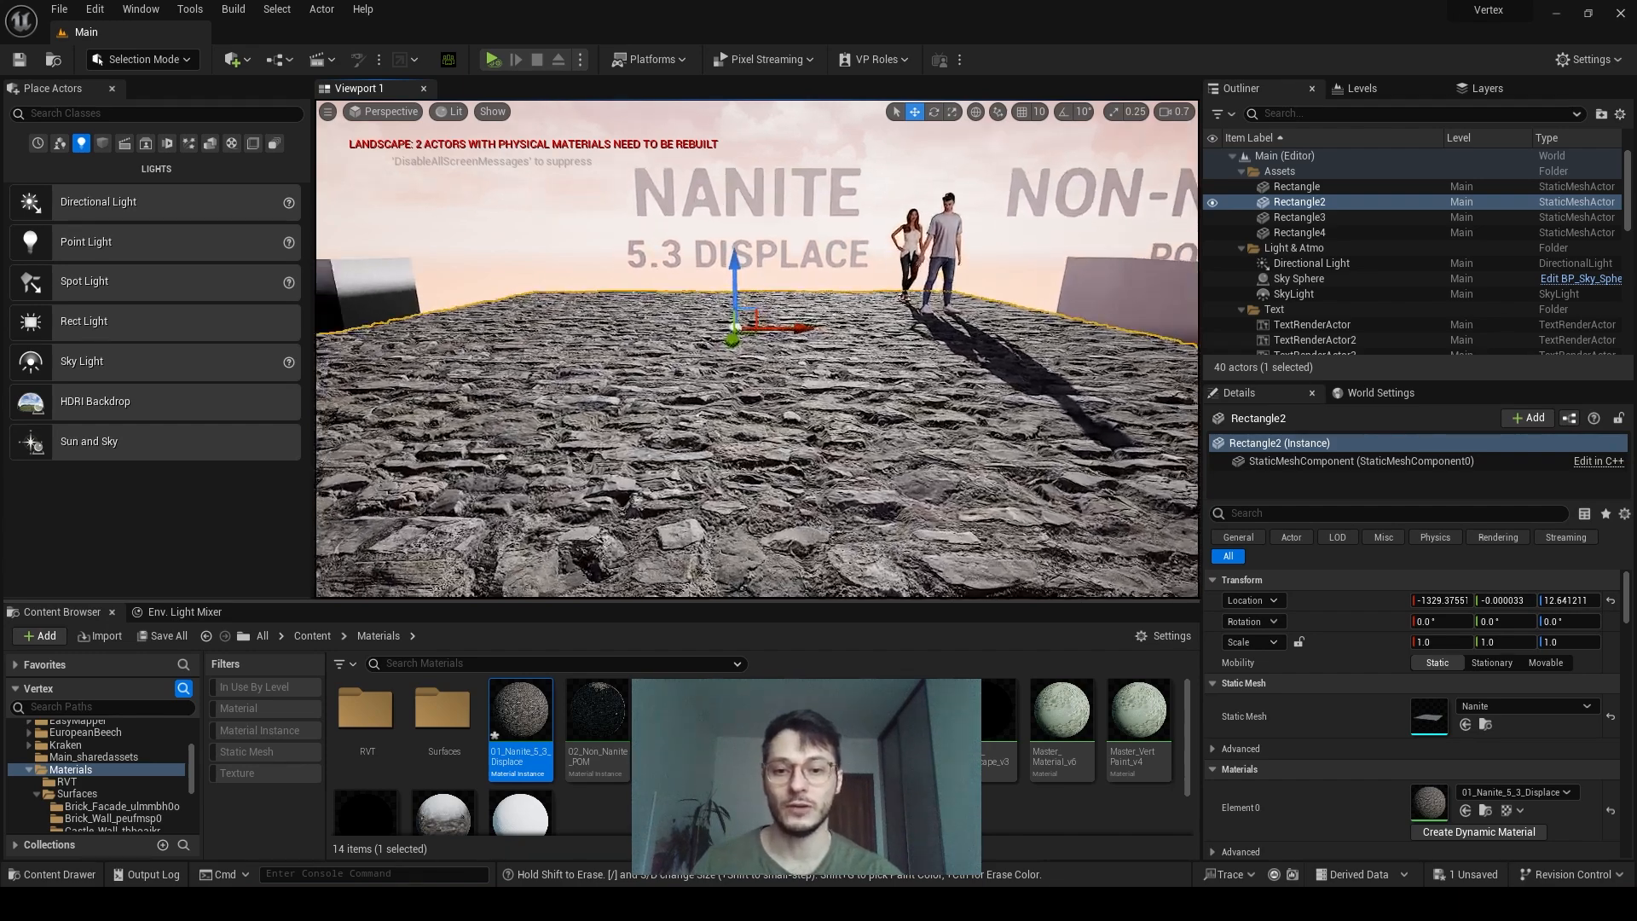
Open the 01_Nanite_5_3_Displace material instance to view its Displacement section
double_click(518, 706)
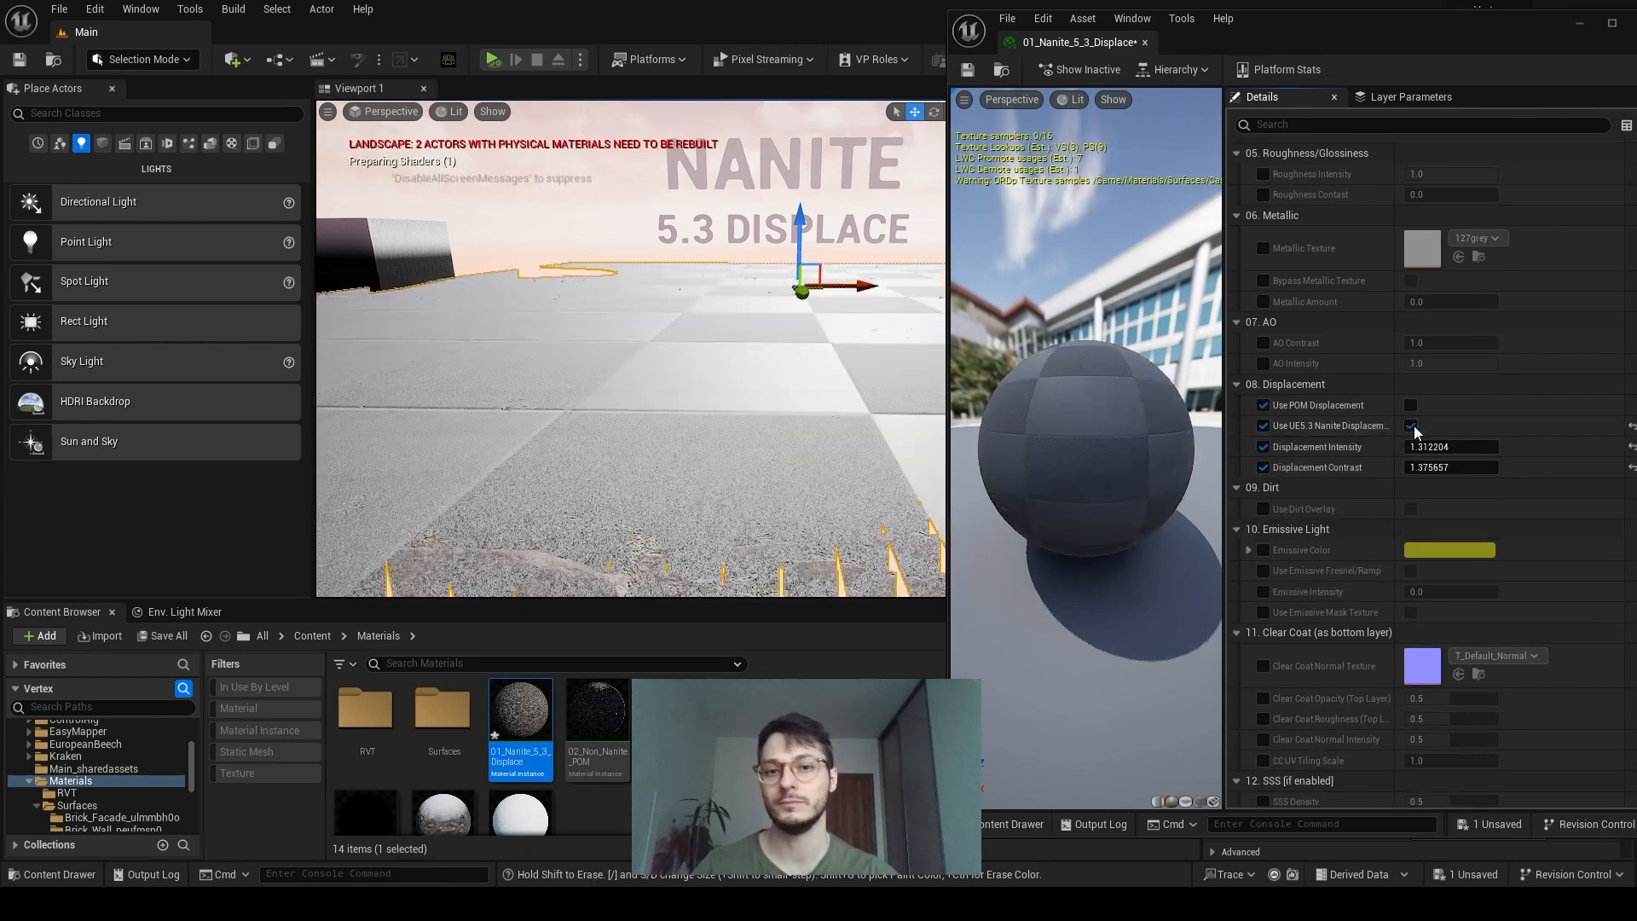
Bring up the 02_Non_Nanite_POM material instance showing its 08. Displacement settings
left_click(1411, 424)
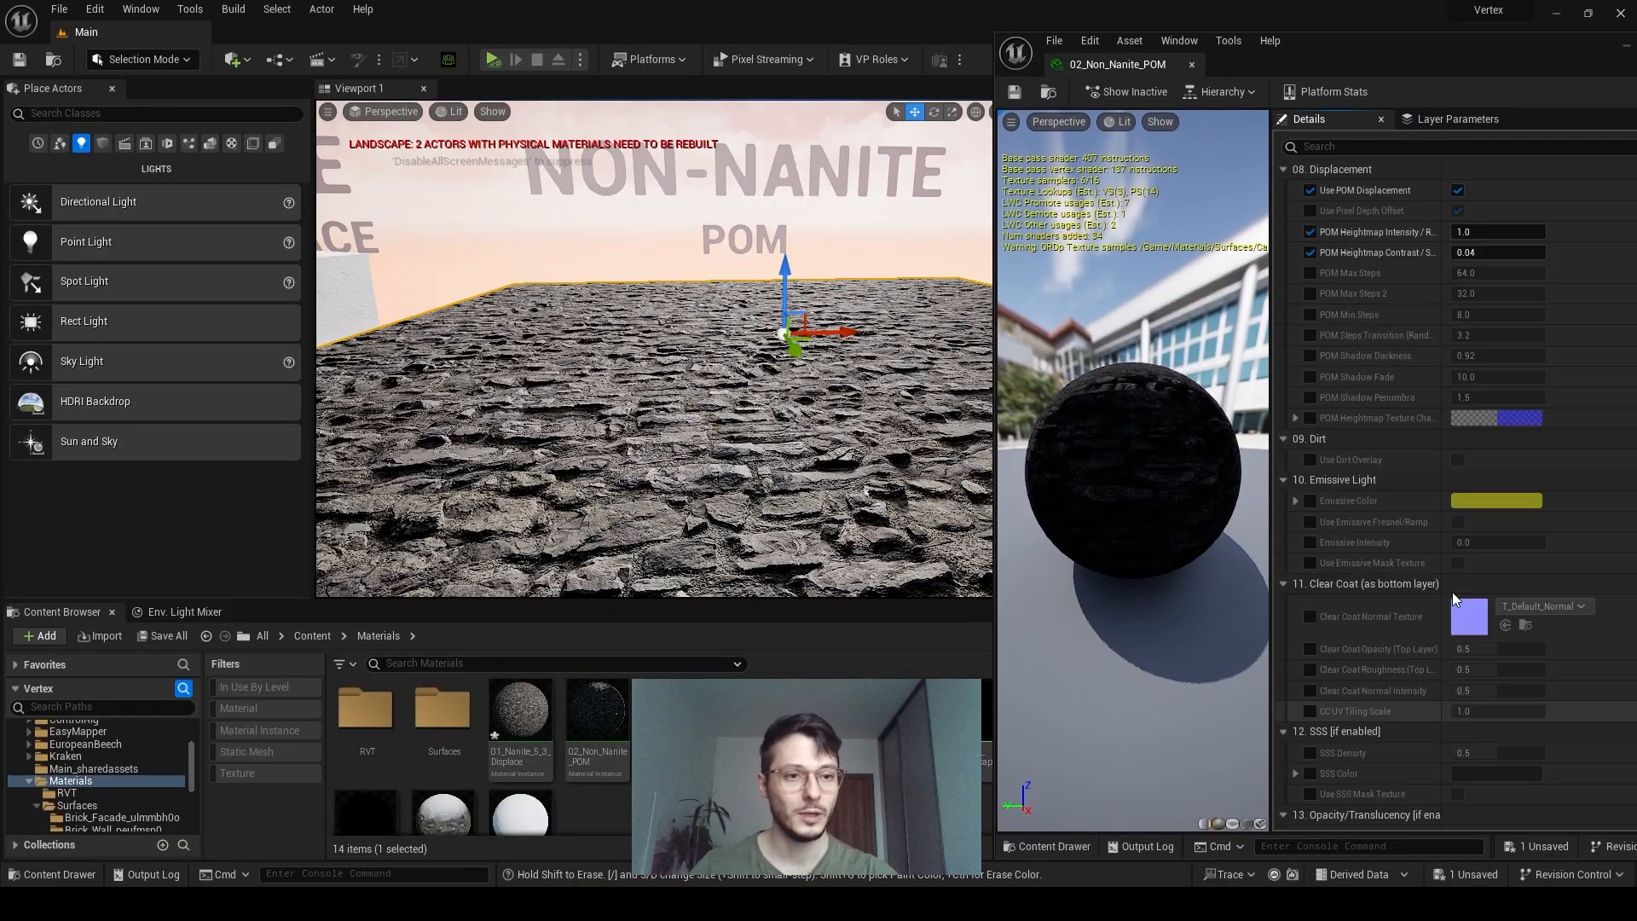
Return to the level and select the Non-Nanite POM rock rectangle
scroll("up", 3)
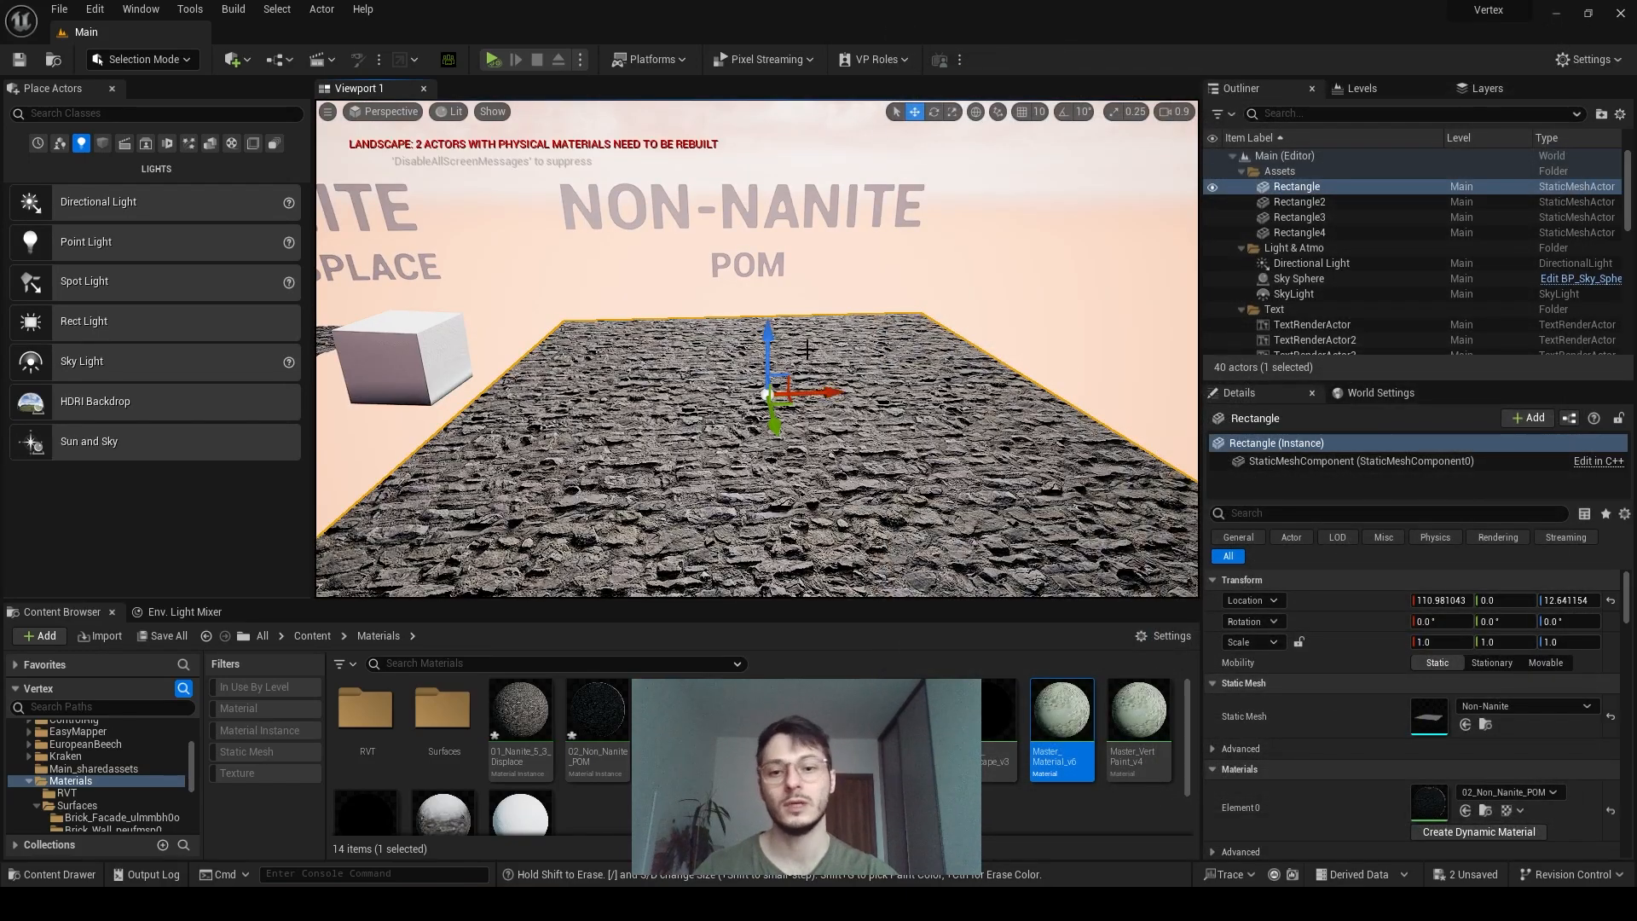
Select Box2 and view where it cuts into the POM rock ground up close
left_click(1298, 278)
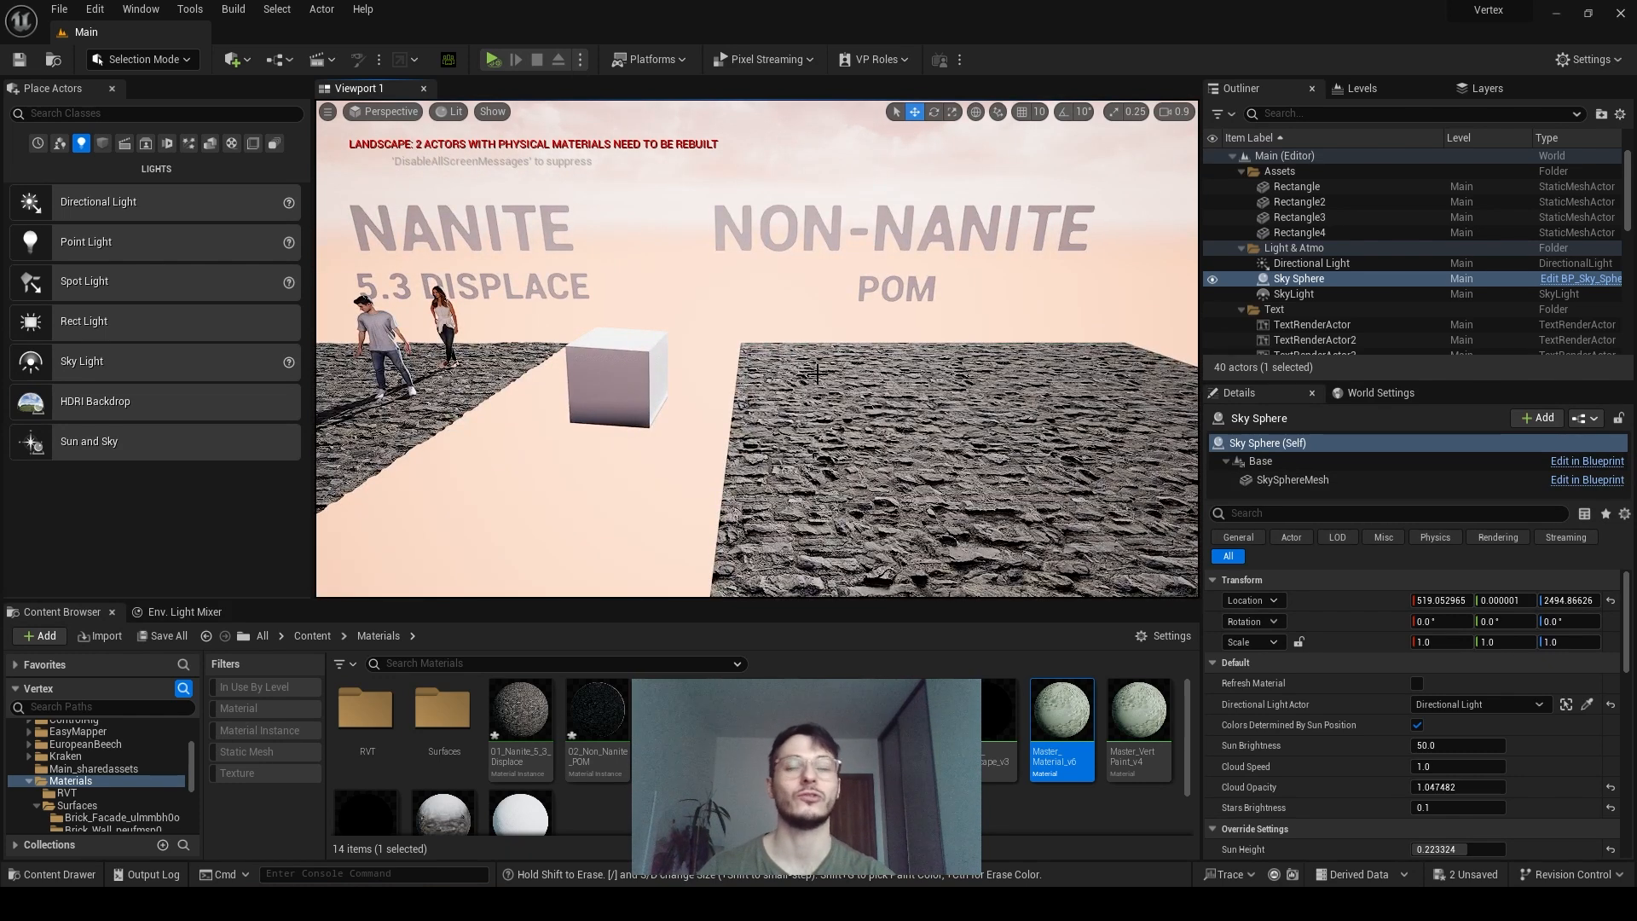
left_click(616, 381)
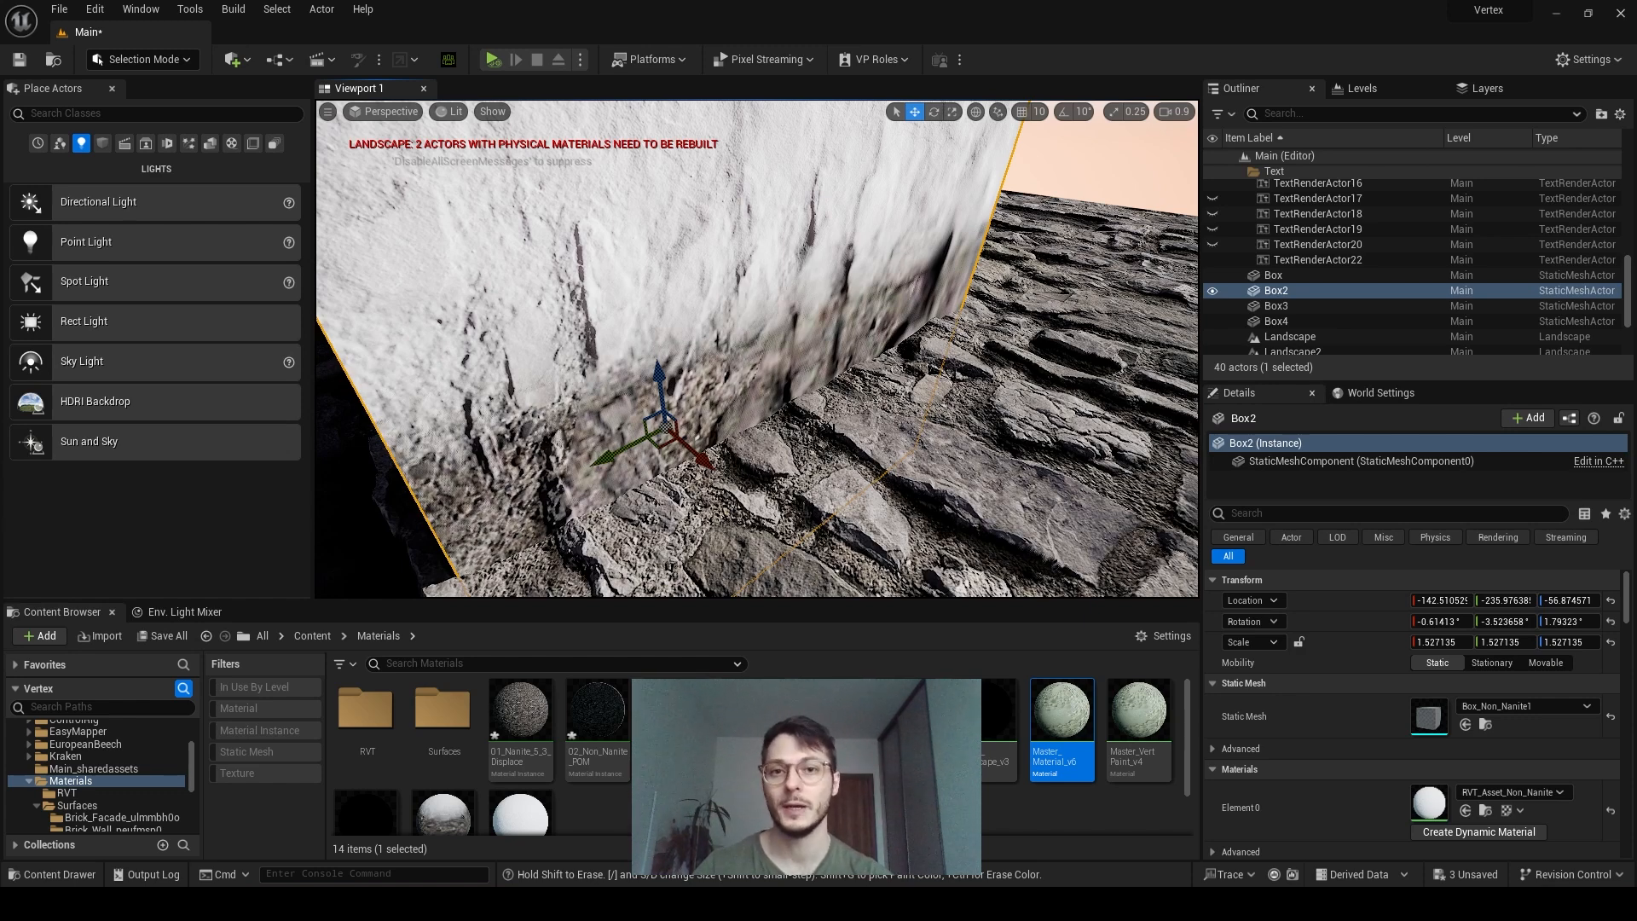
Select the NON-NANITE text label, then Rectangle4, and switch toward Modeling Mode
left_click(1300, 275)
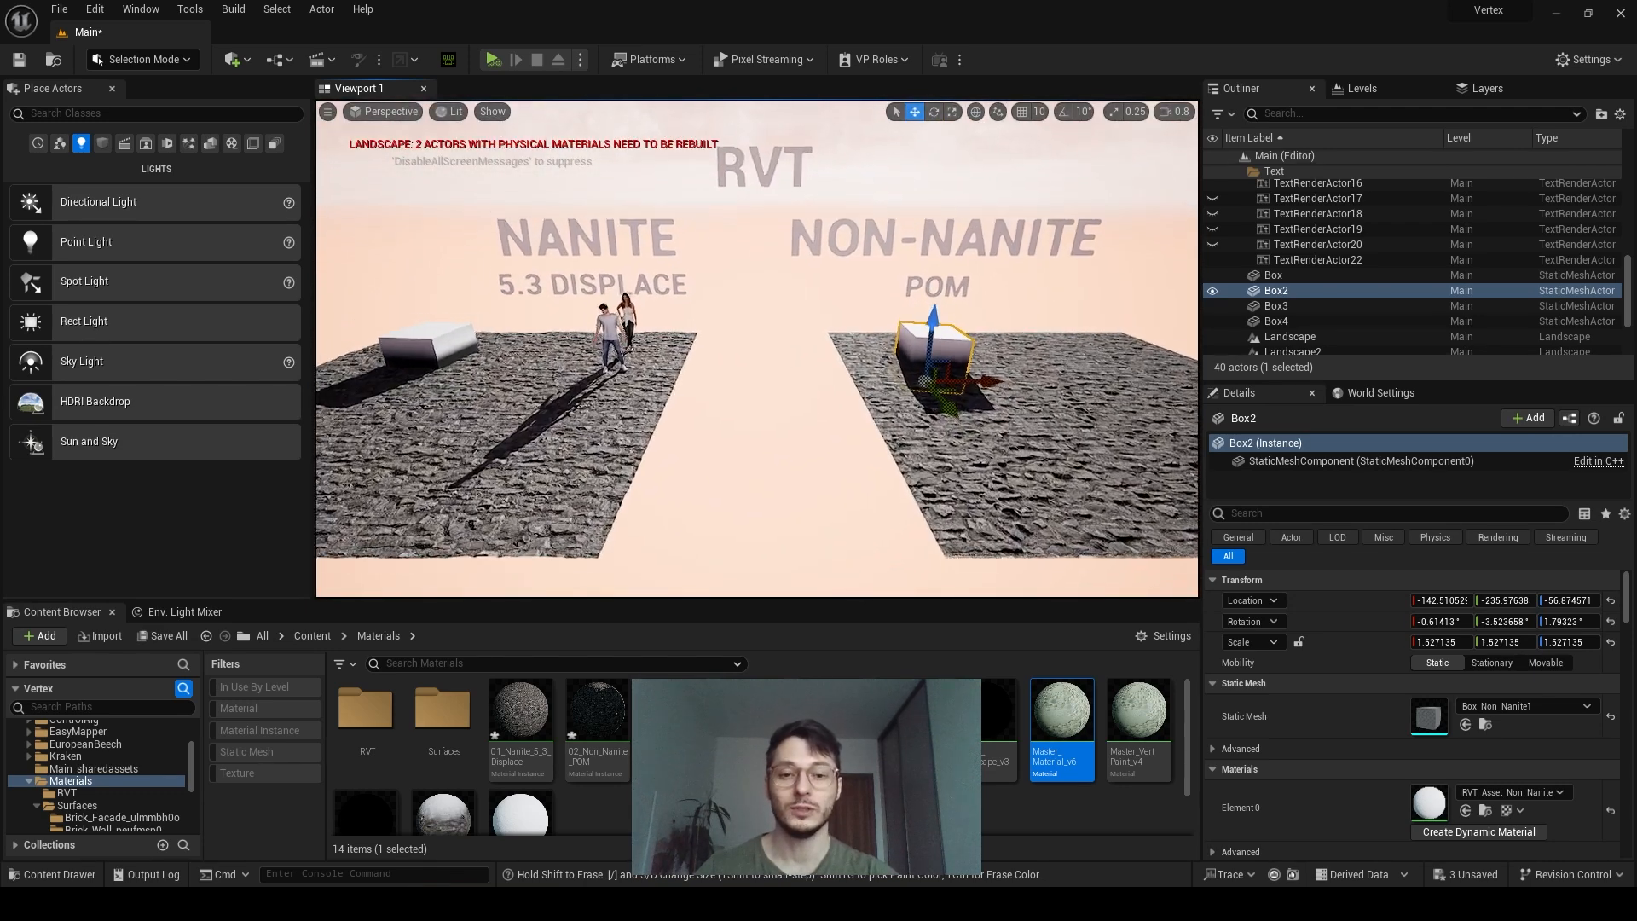
left_click(940, 220)
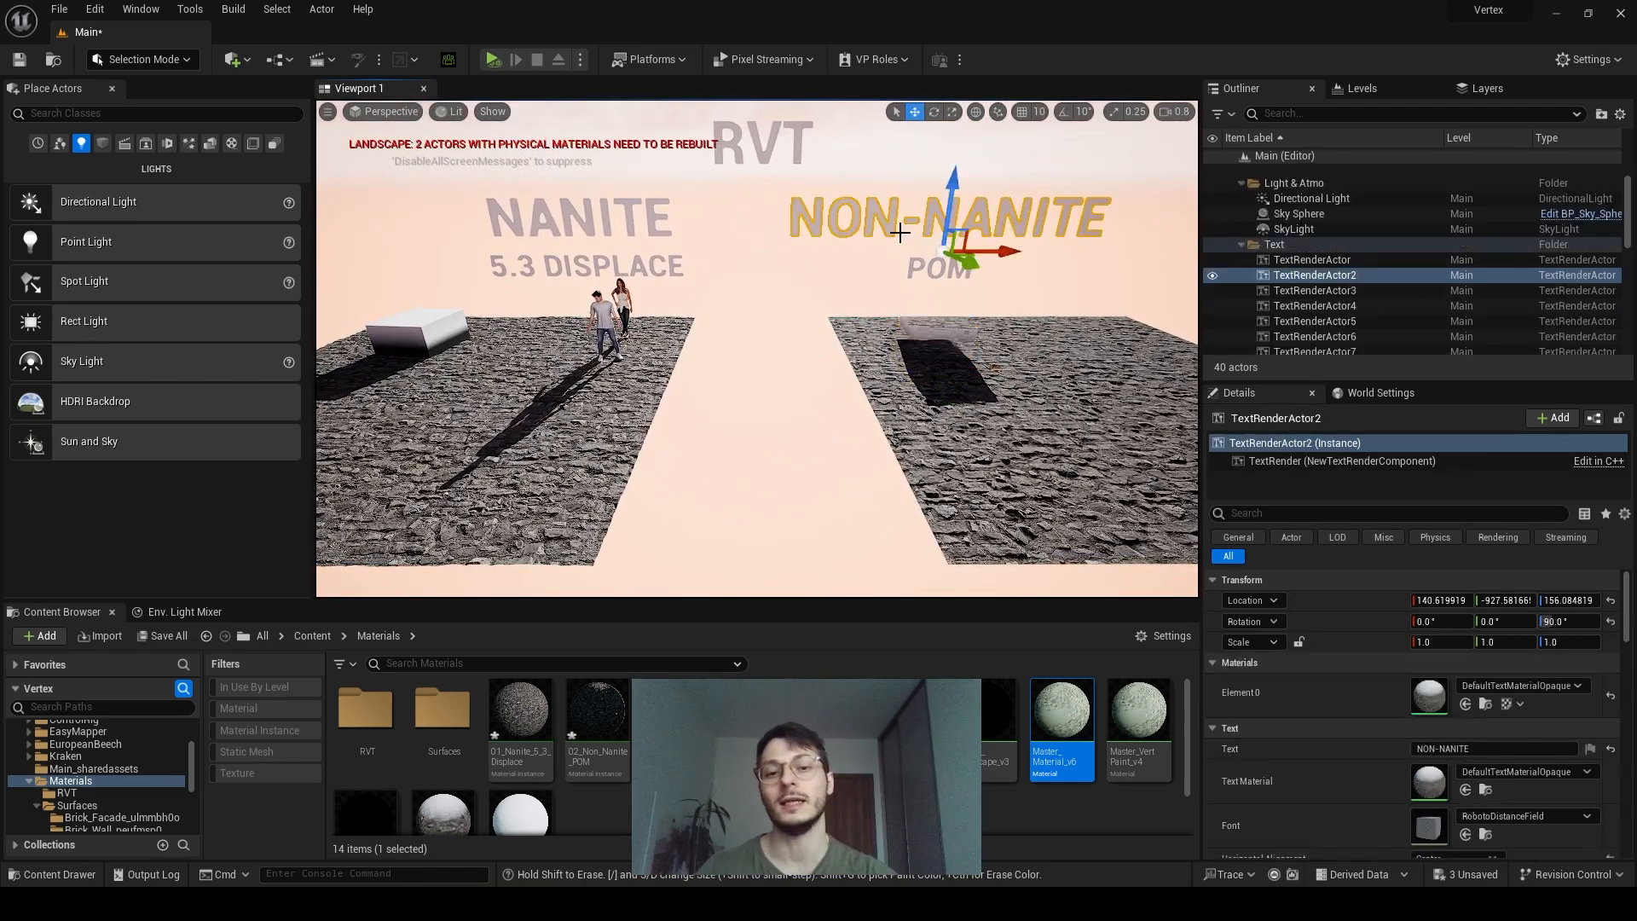
left_click(1298, 197)
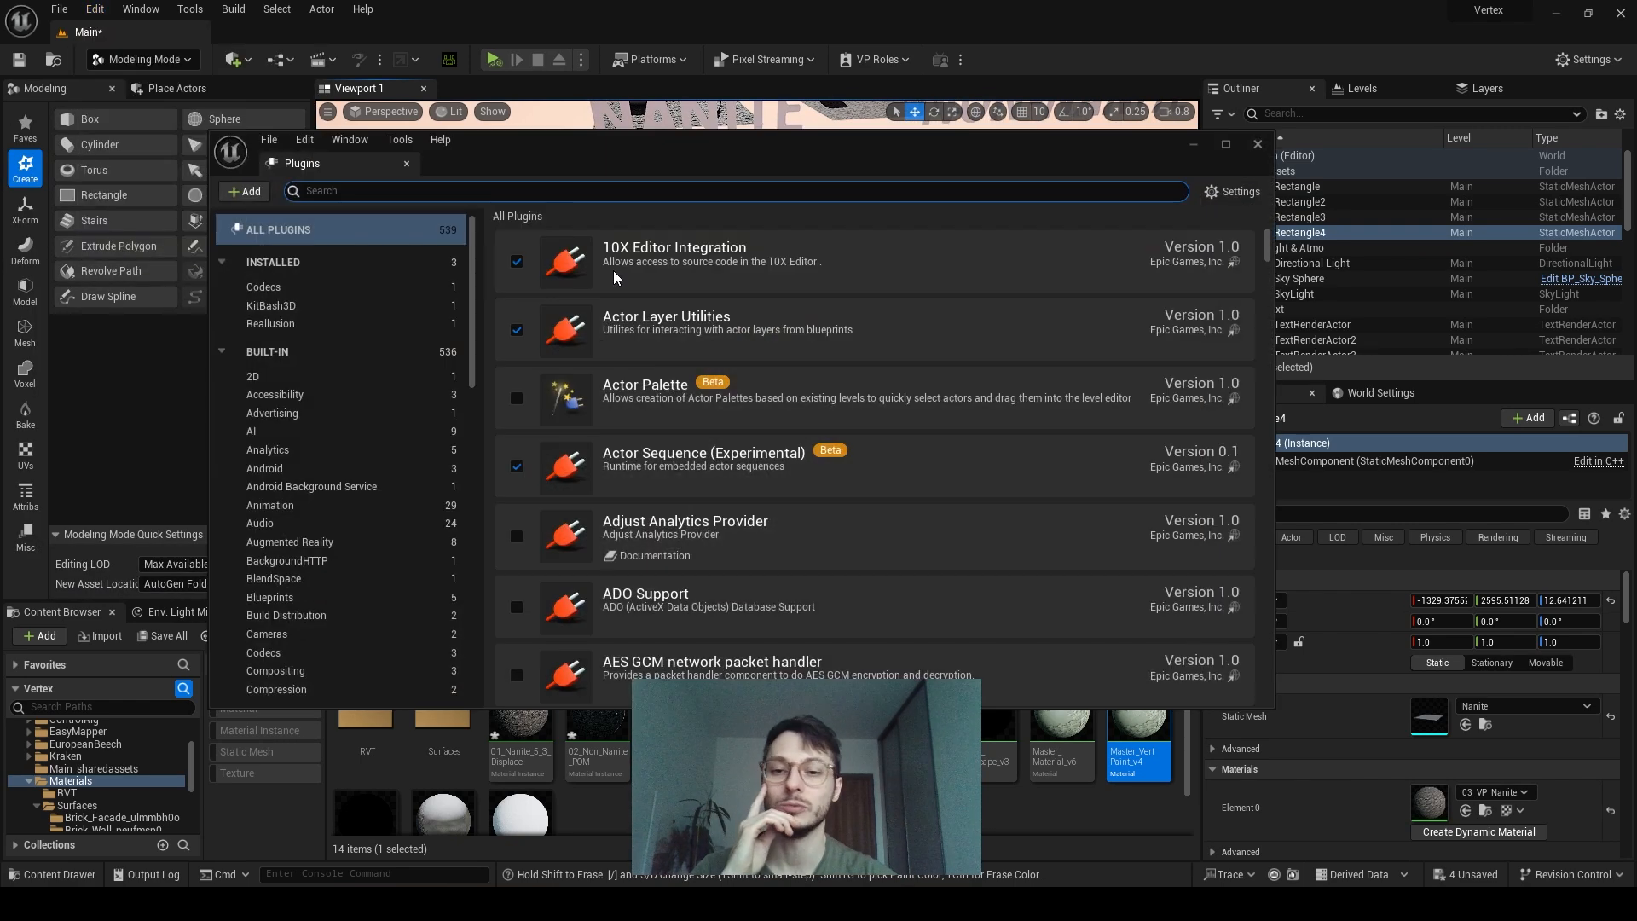
Search plugins for 'modeling', close the list and enter Modeling editor mode
type("modeling")
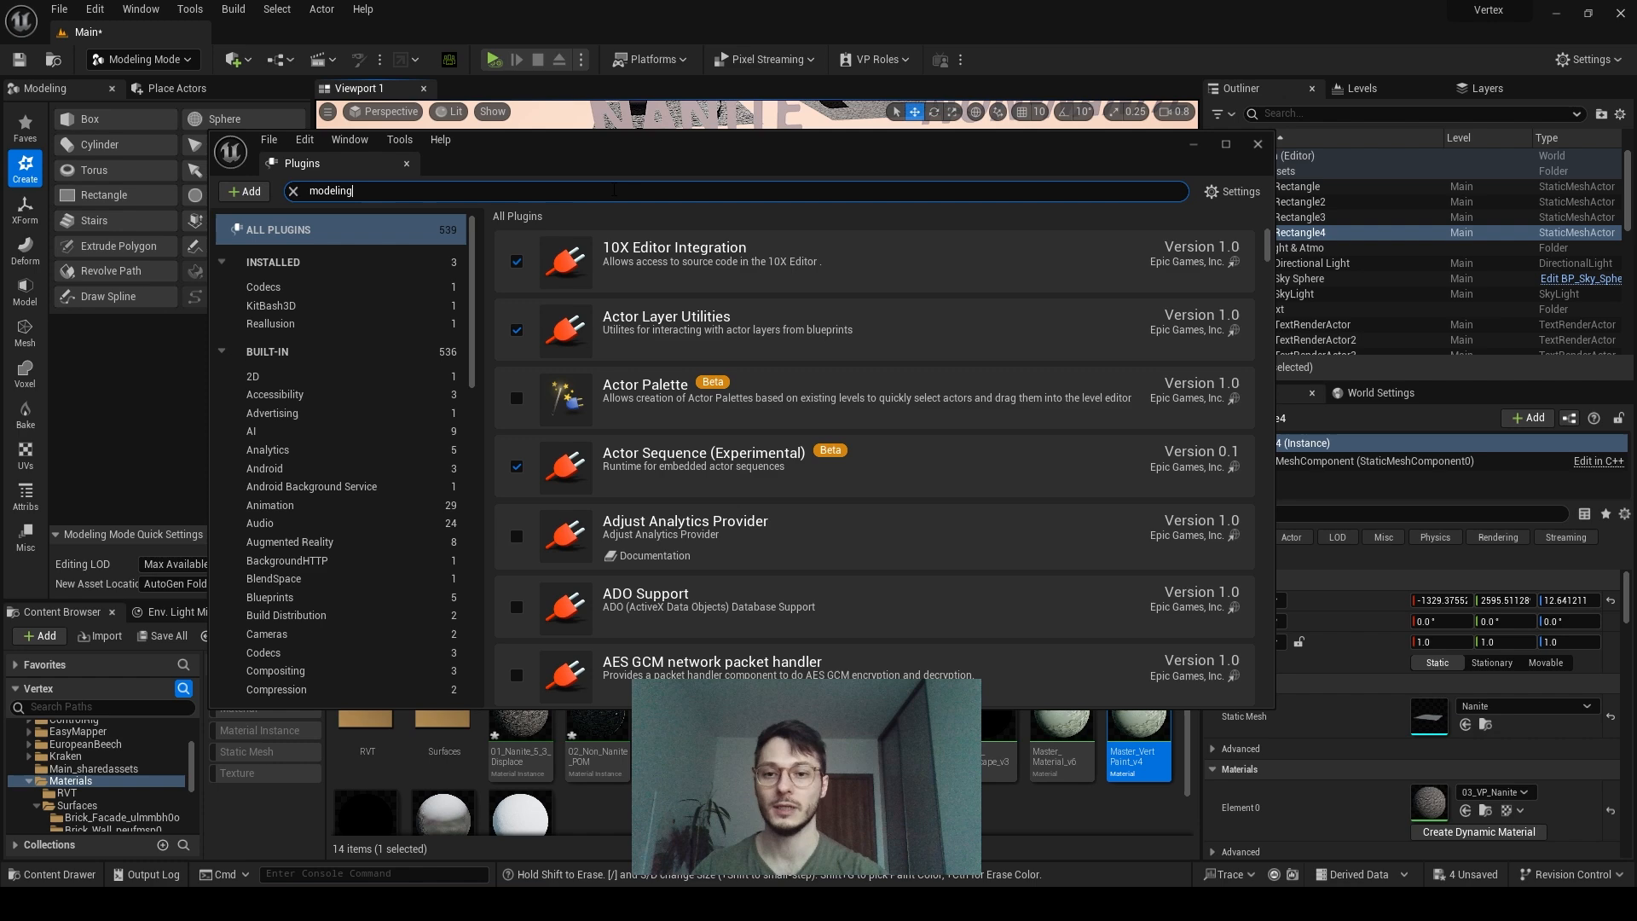
left_click(1256, 144)
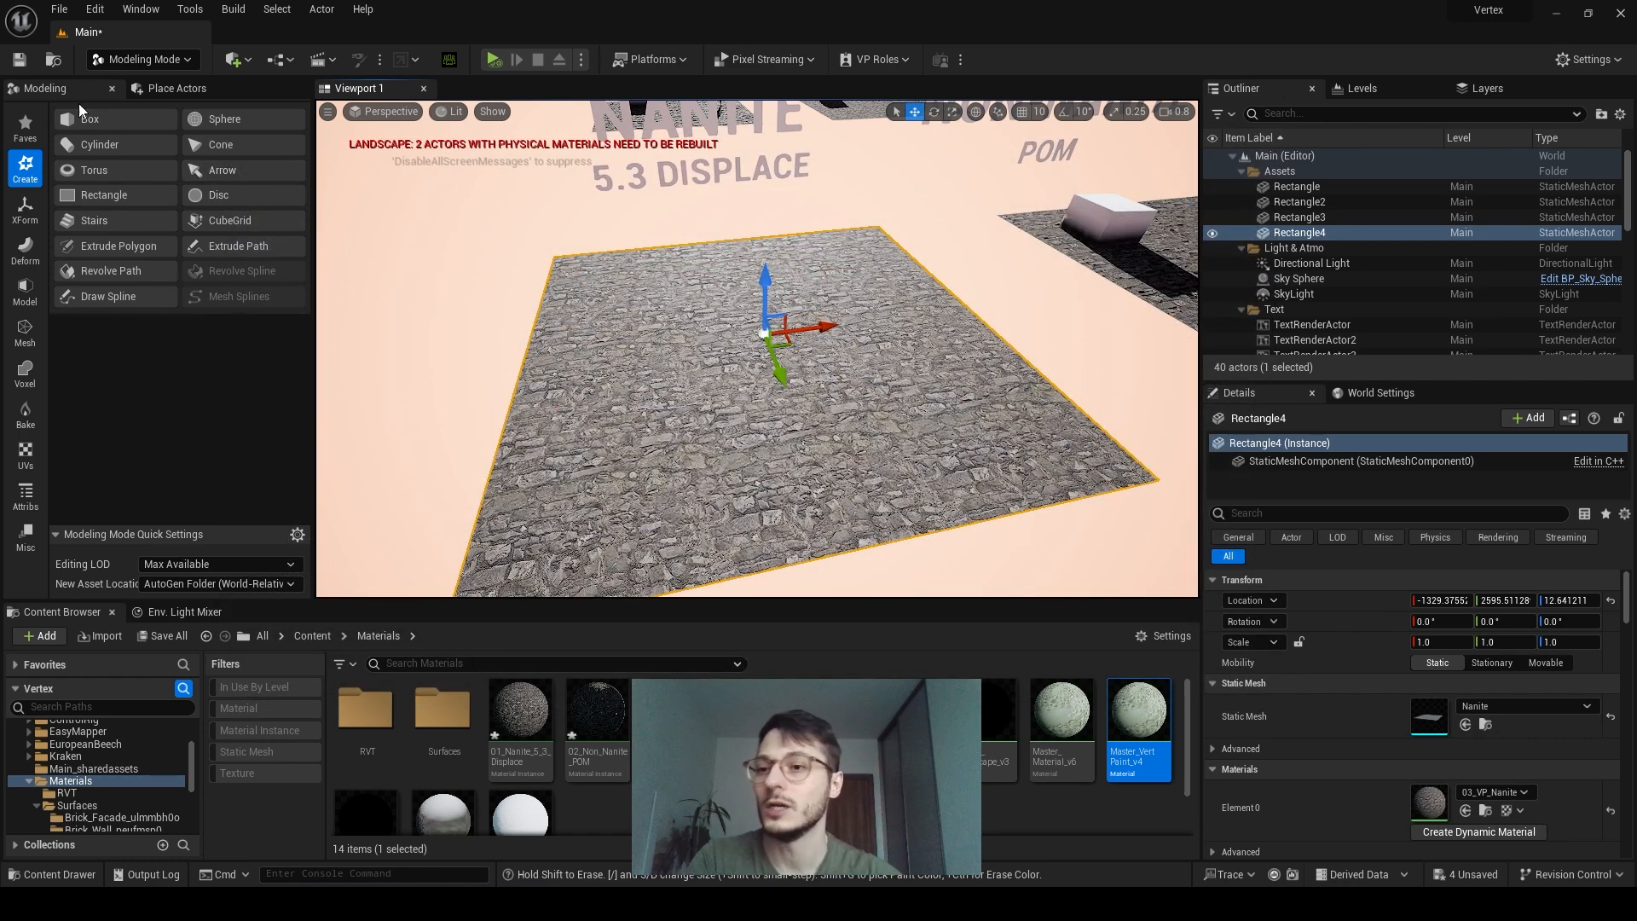
left_click(143, 60)
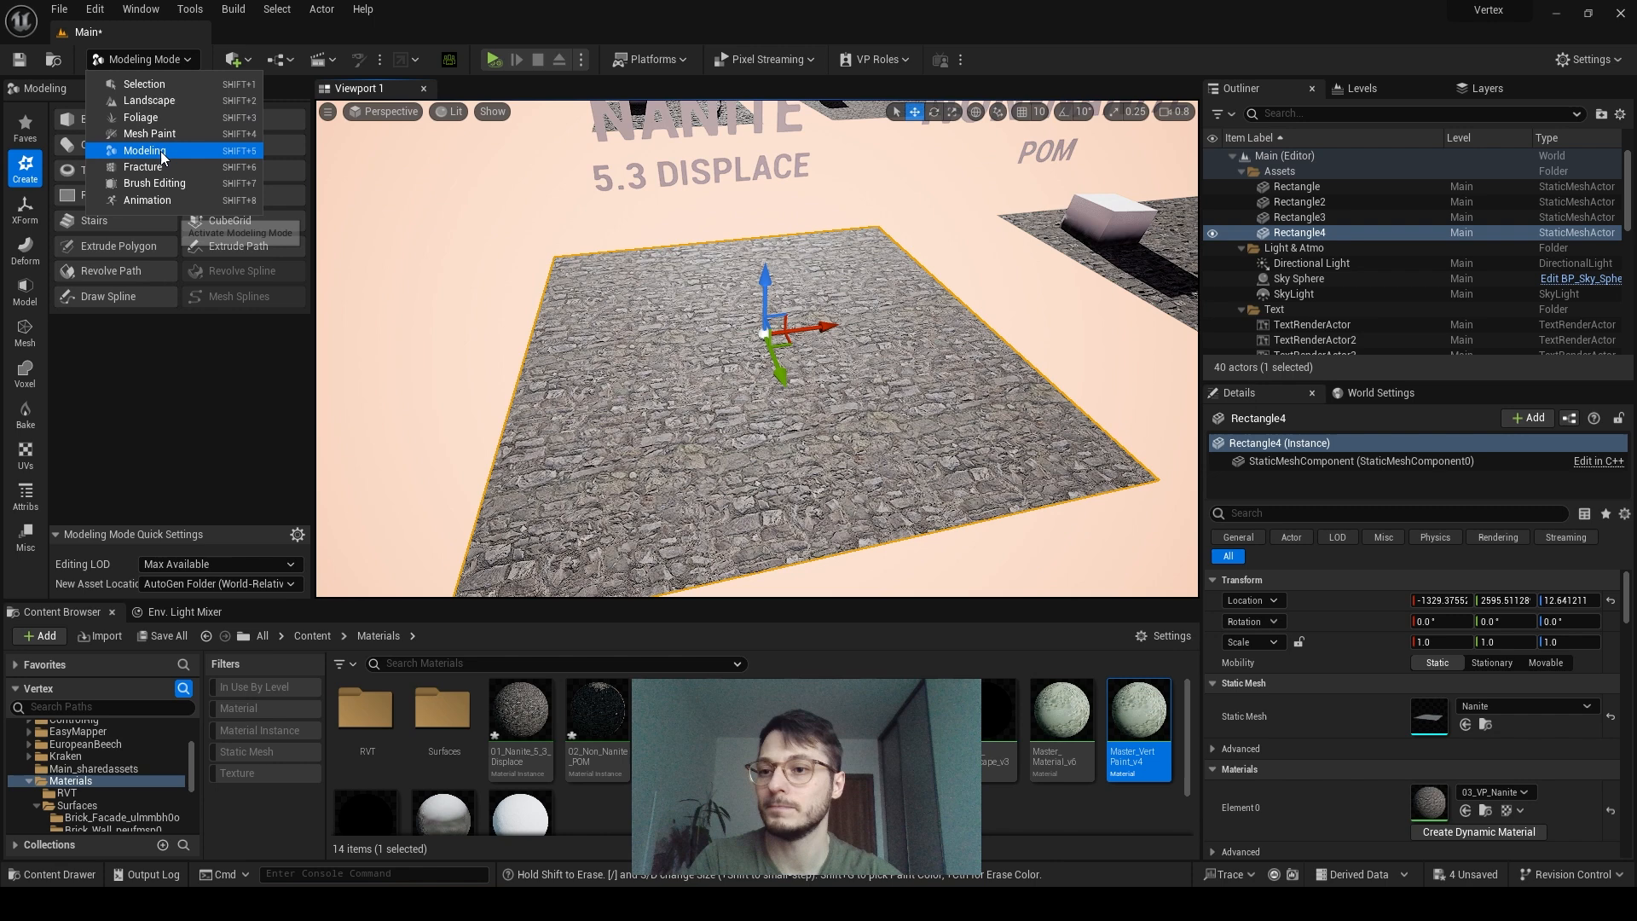
left_click(24, 491)
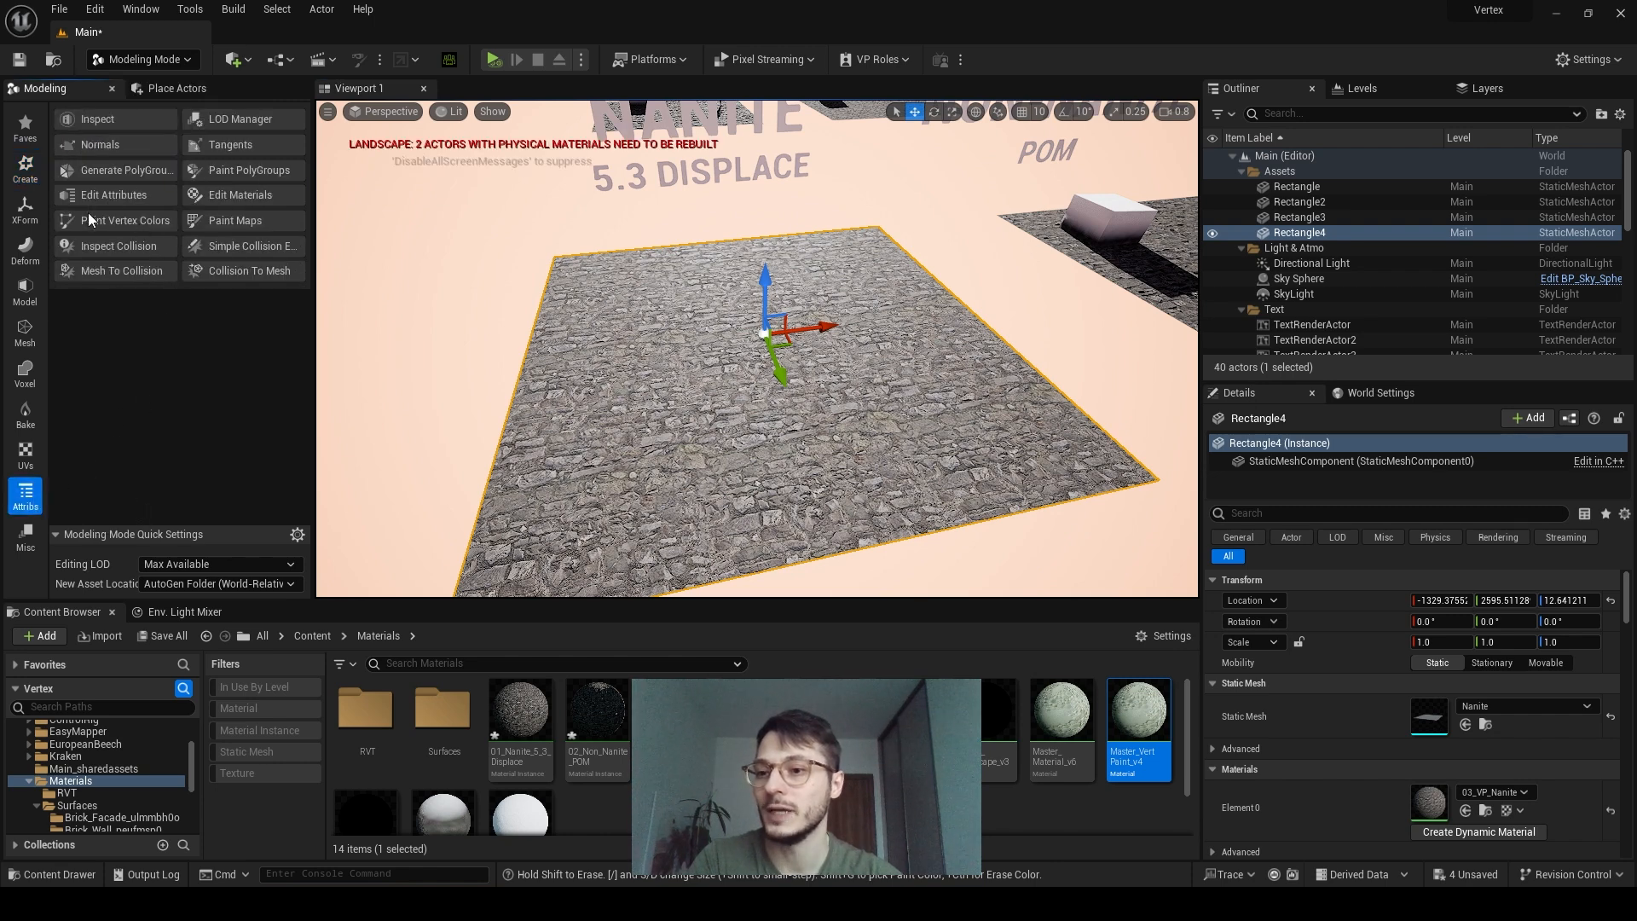
mouse_move(123, 220)
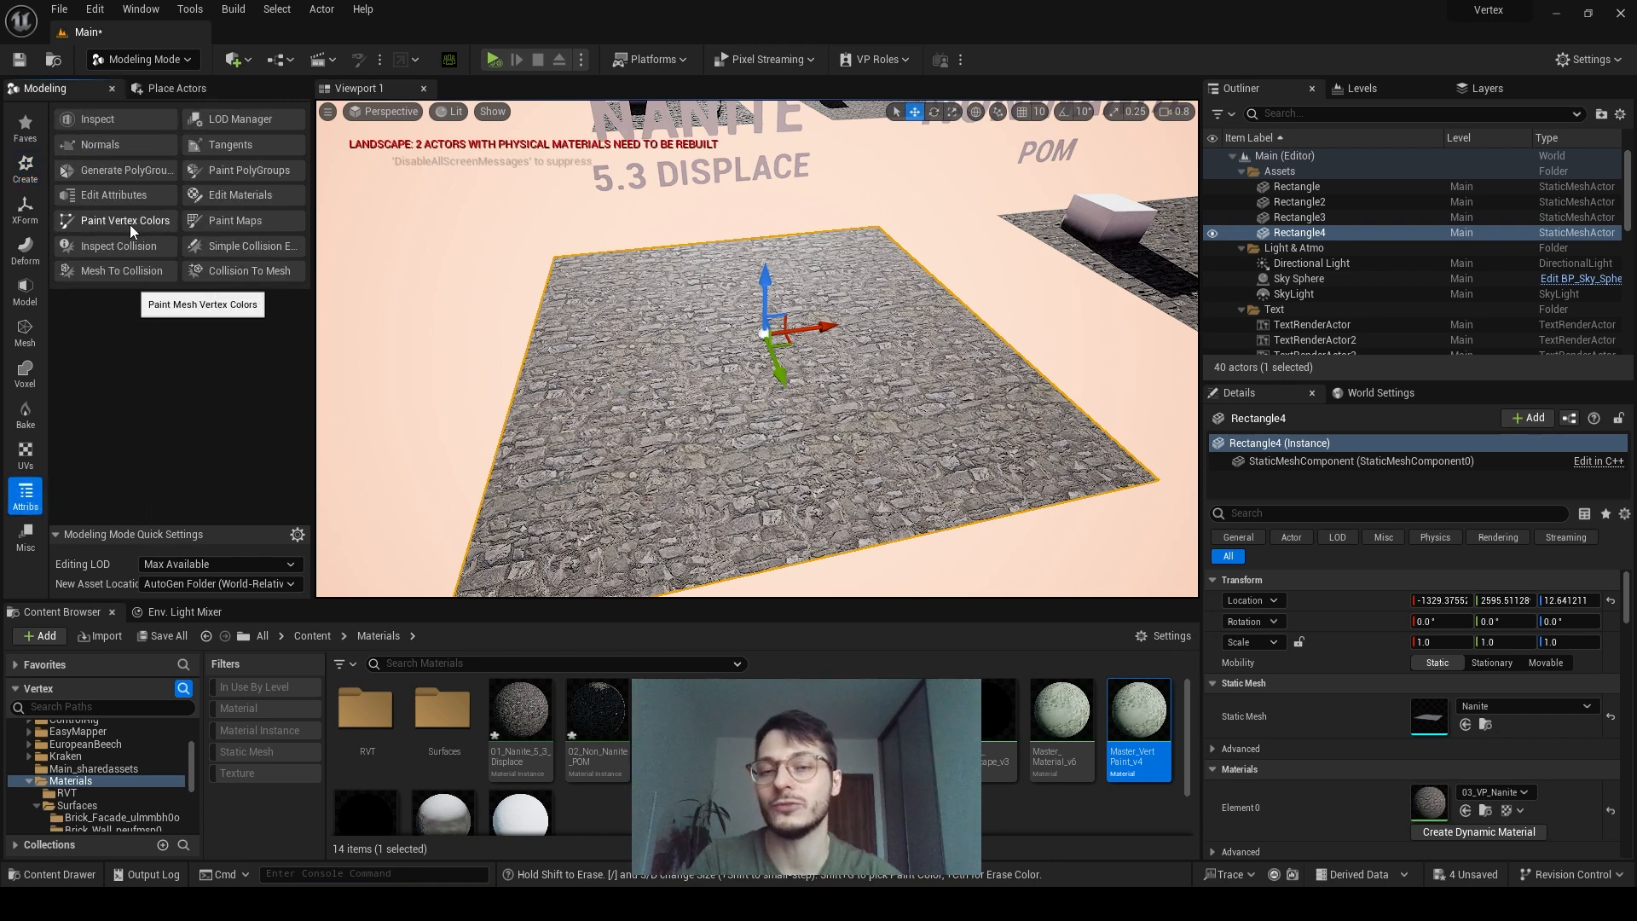
Start Paint Vertex Colors on the rectangle and open the Master_VertPaint_v4 material
left_click(123, 220)
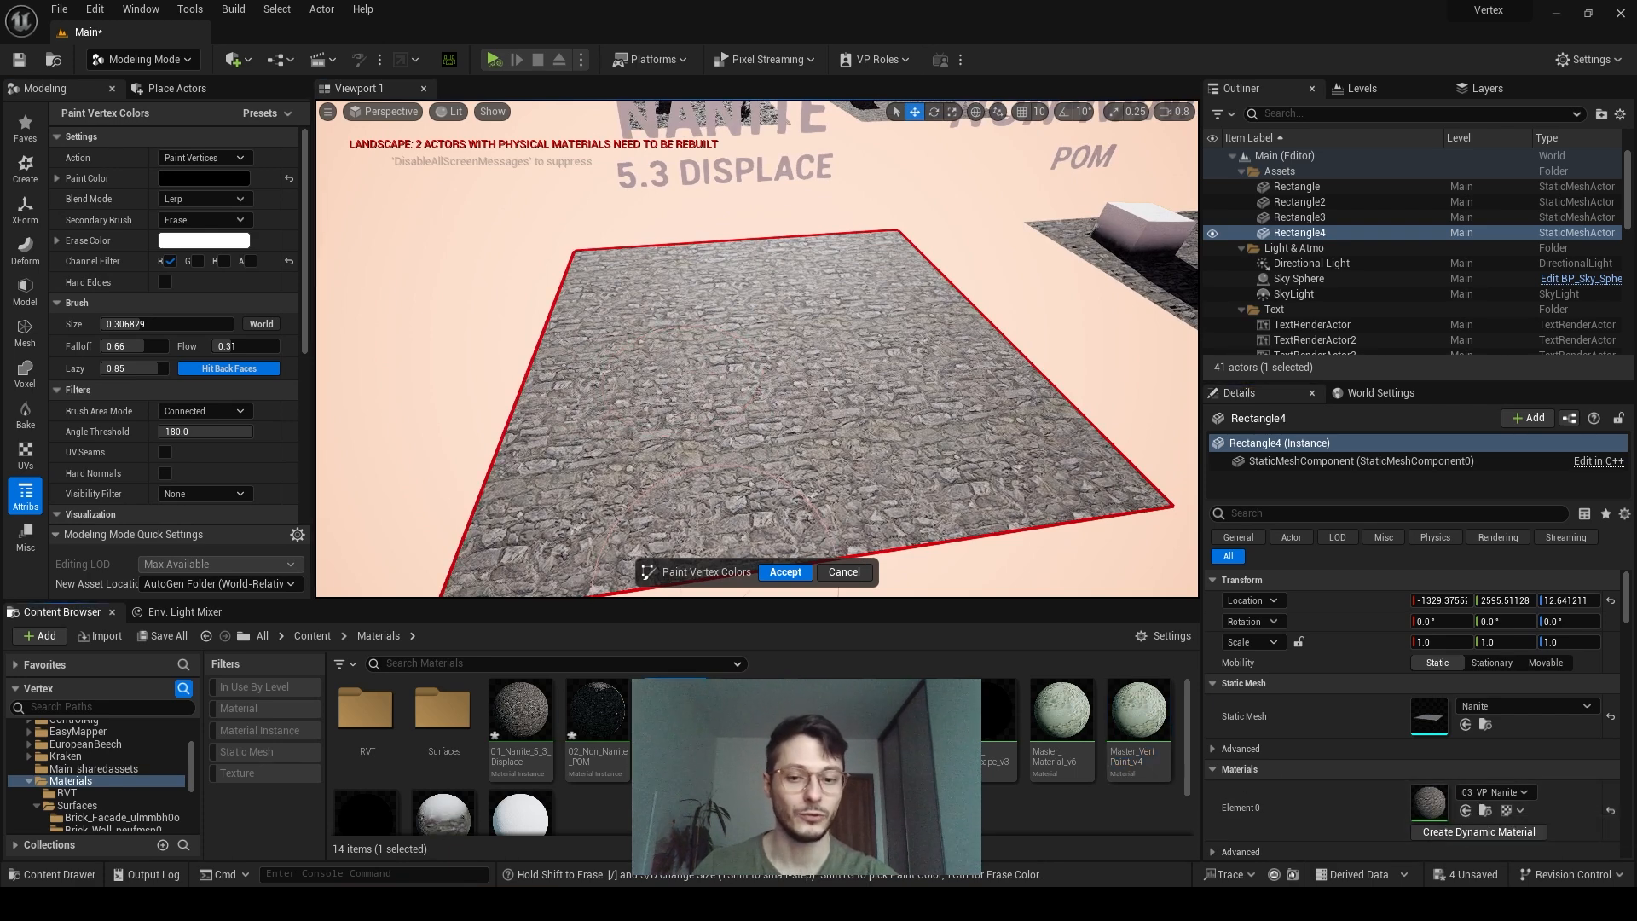
double_click(1139, 709)
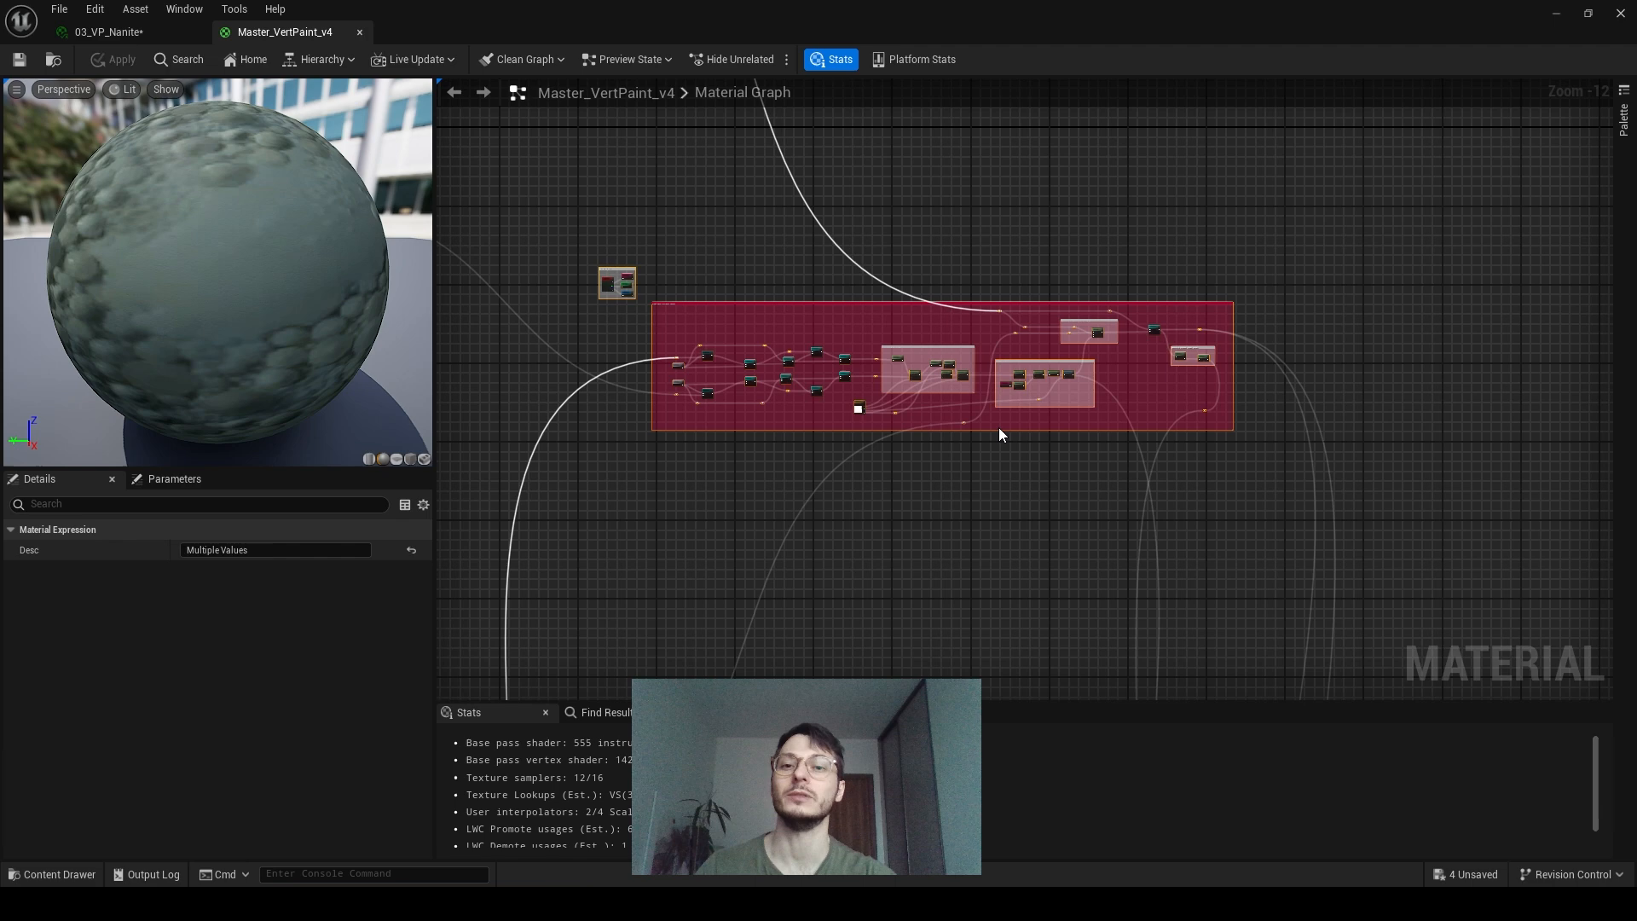
mouse_move(982, 445)
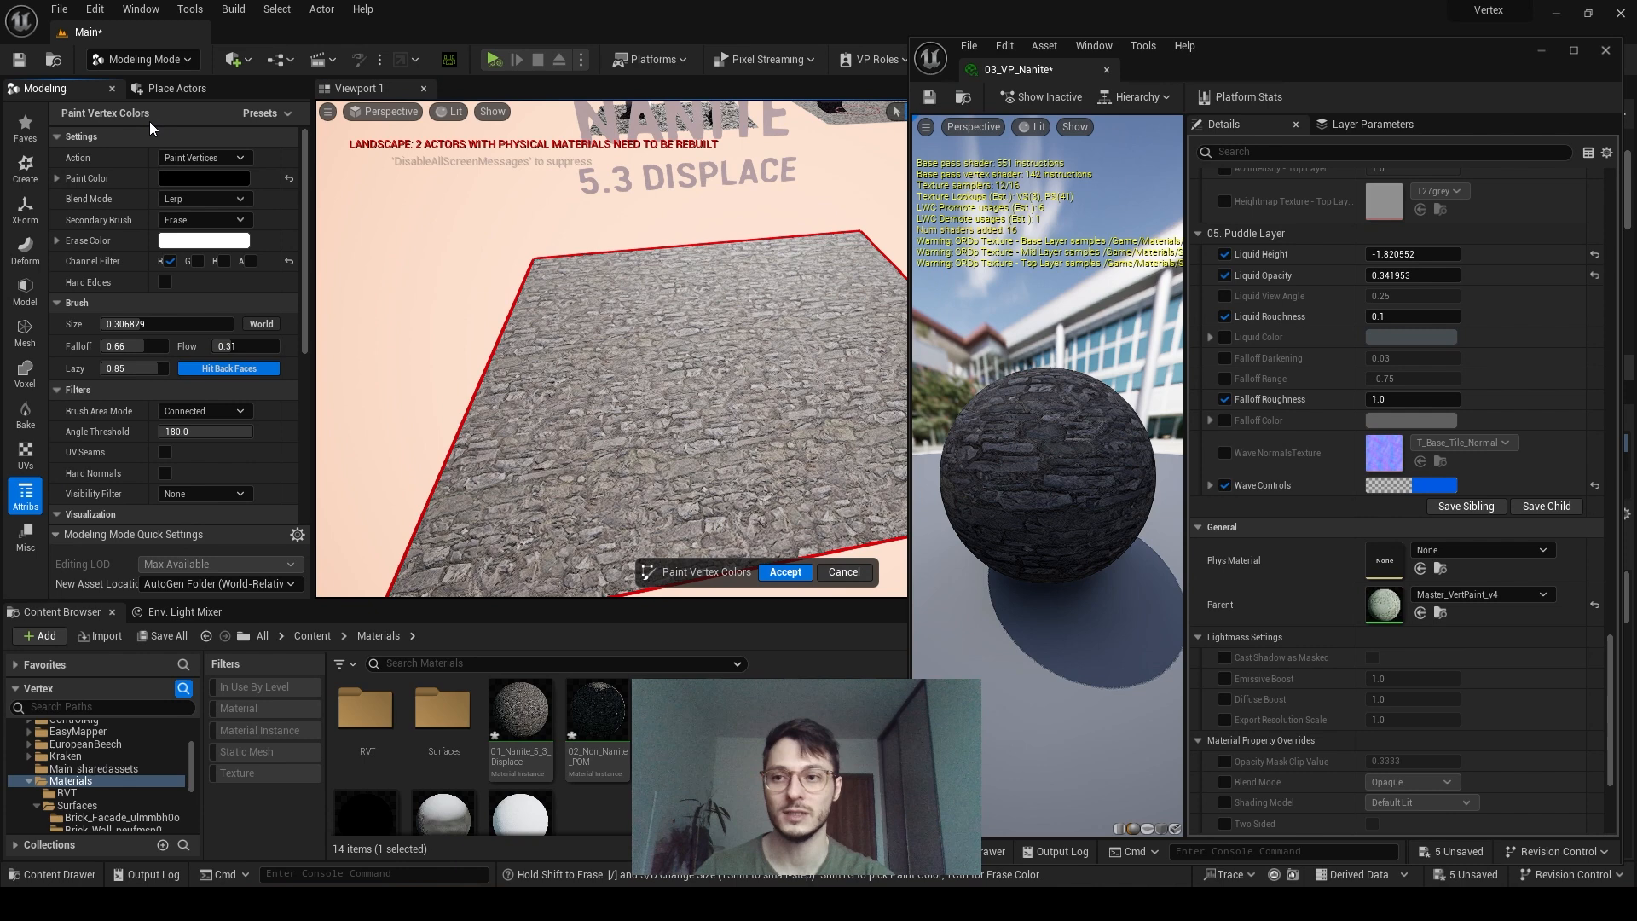
Paint sand vertex colours on the Nanite plane, accept them, and select Rectangle3
left_click(662, 398)
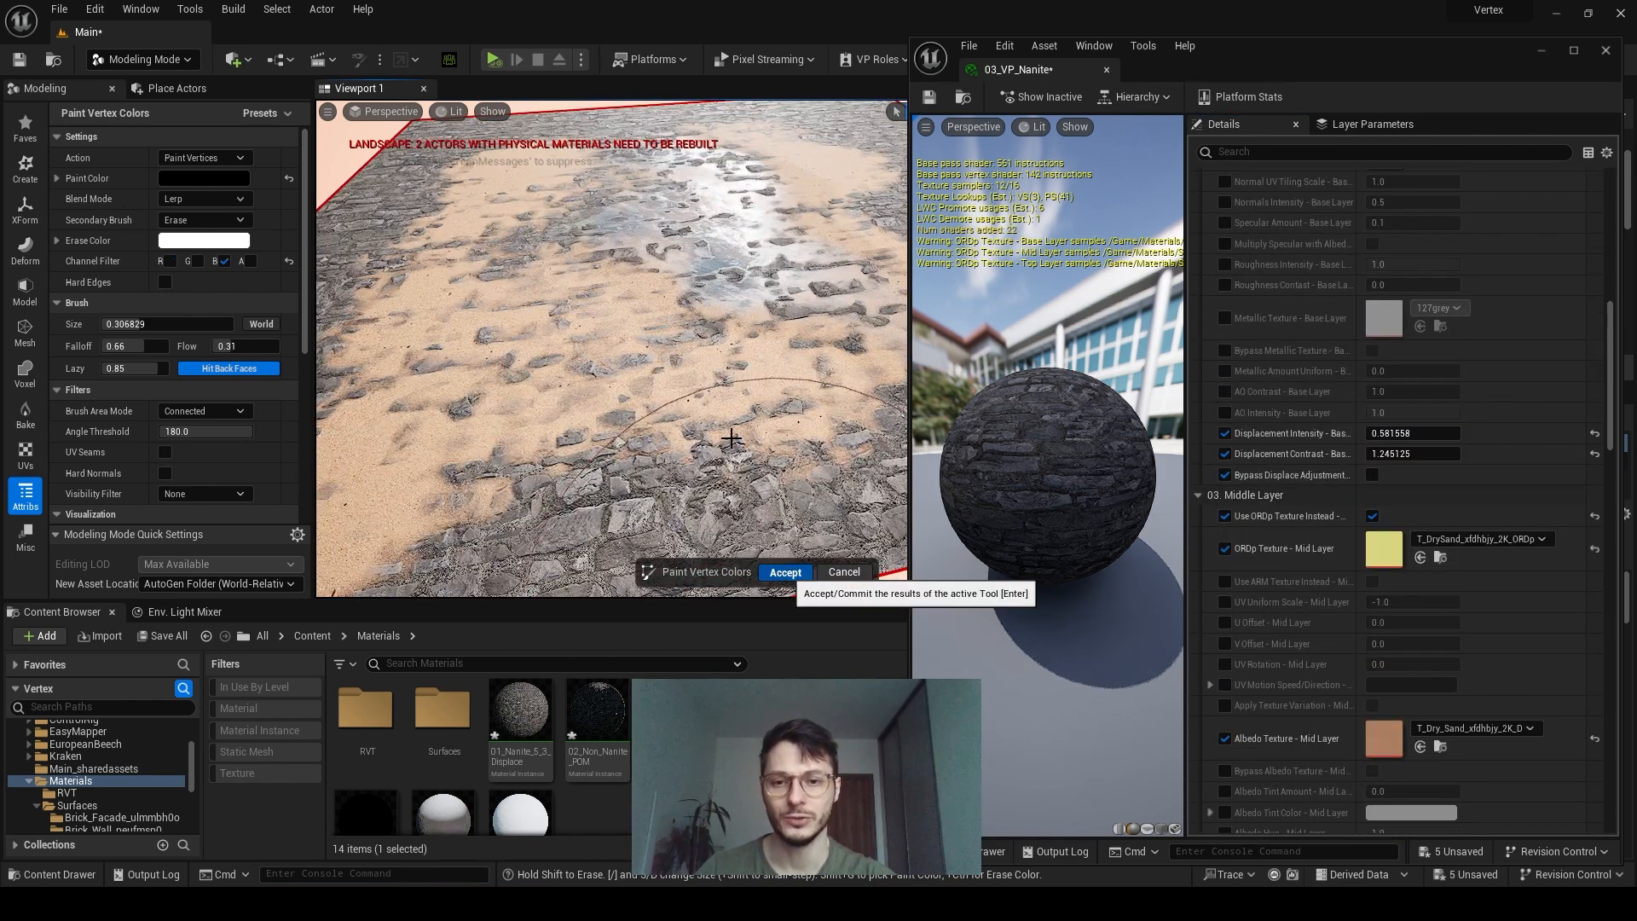
left_click(784, 572)
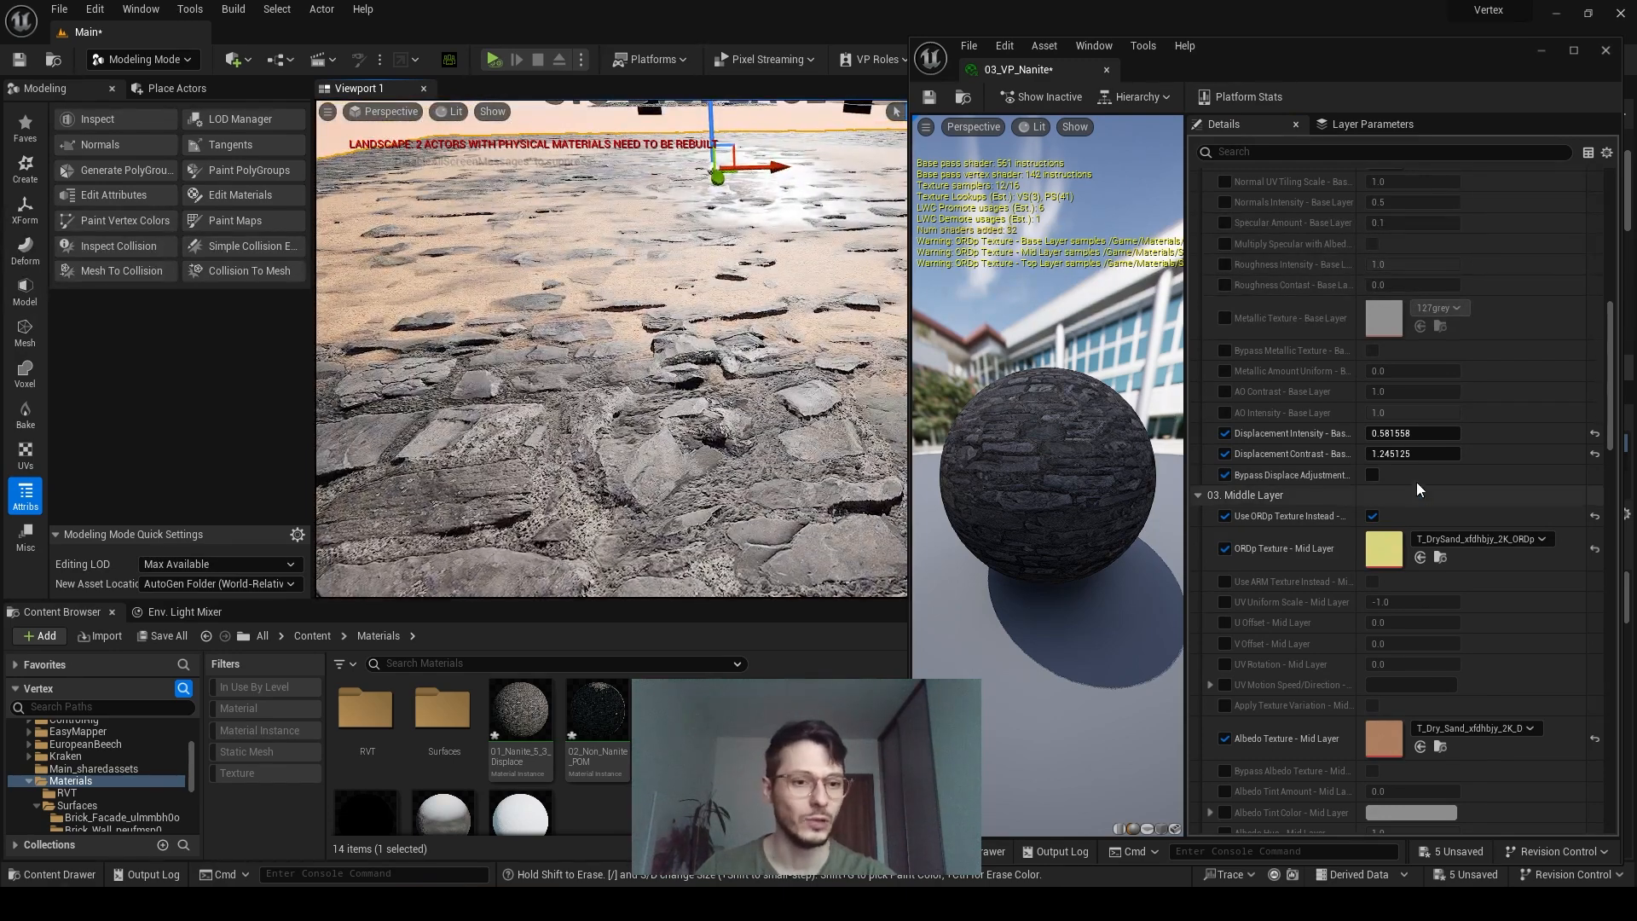
type("2.460747")
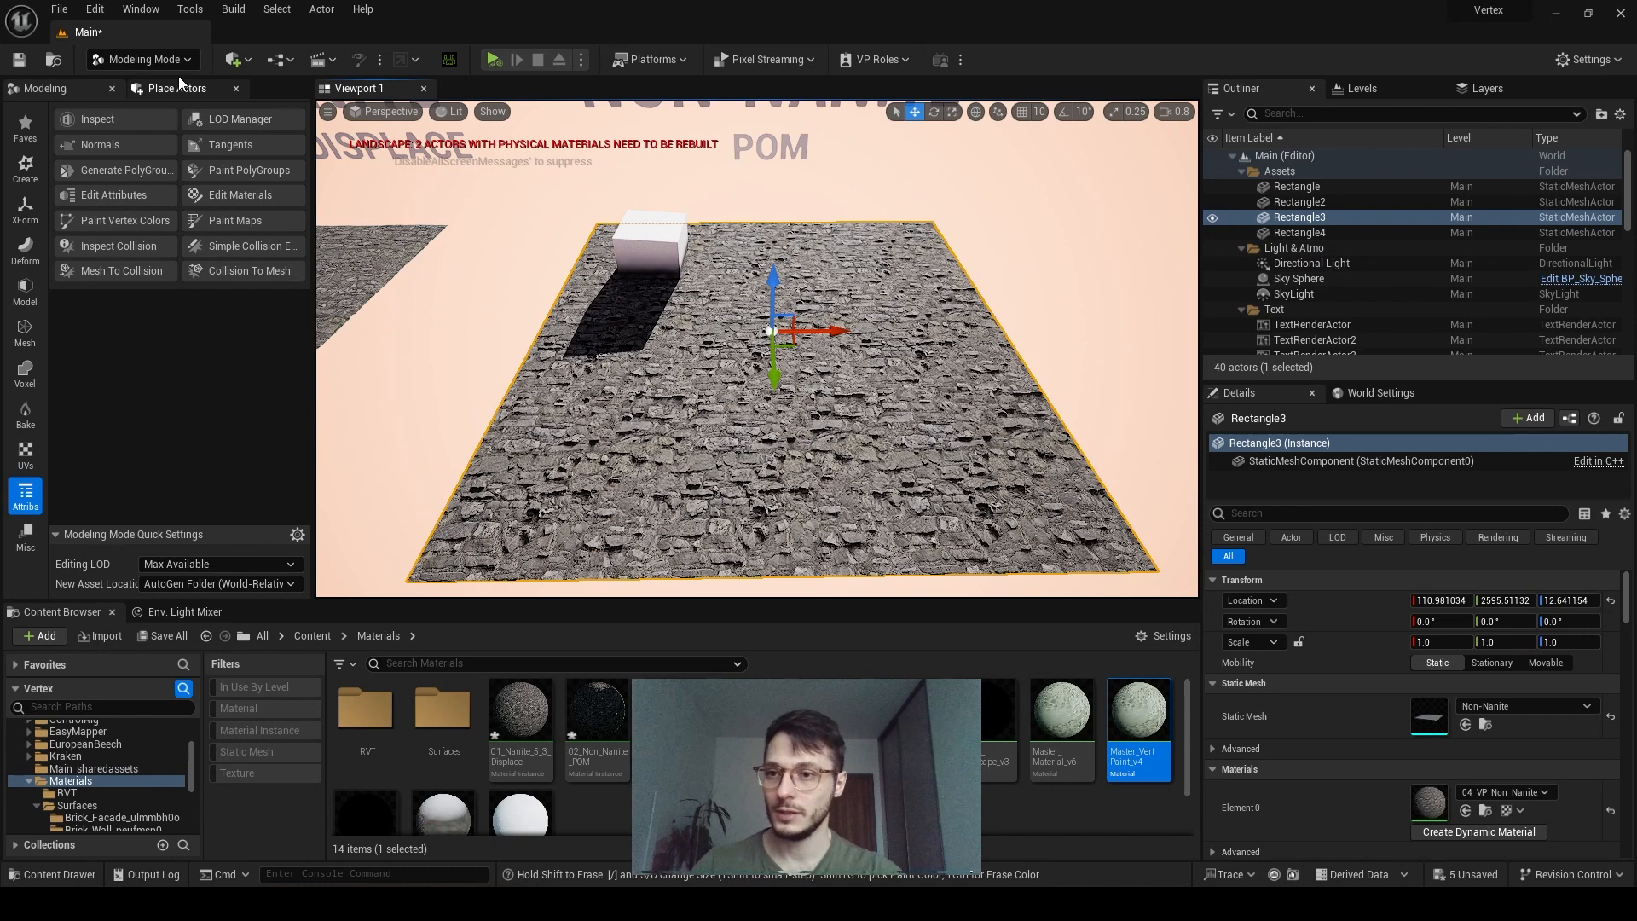
Switch to Mesh Paint, set the colour channels and paint sand onto the POM plane
left_click(143, 59)
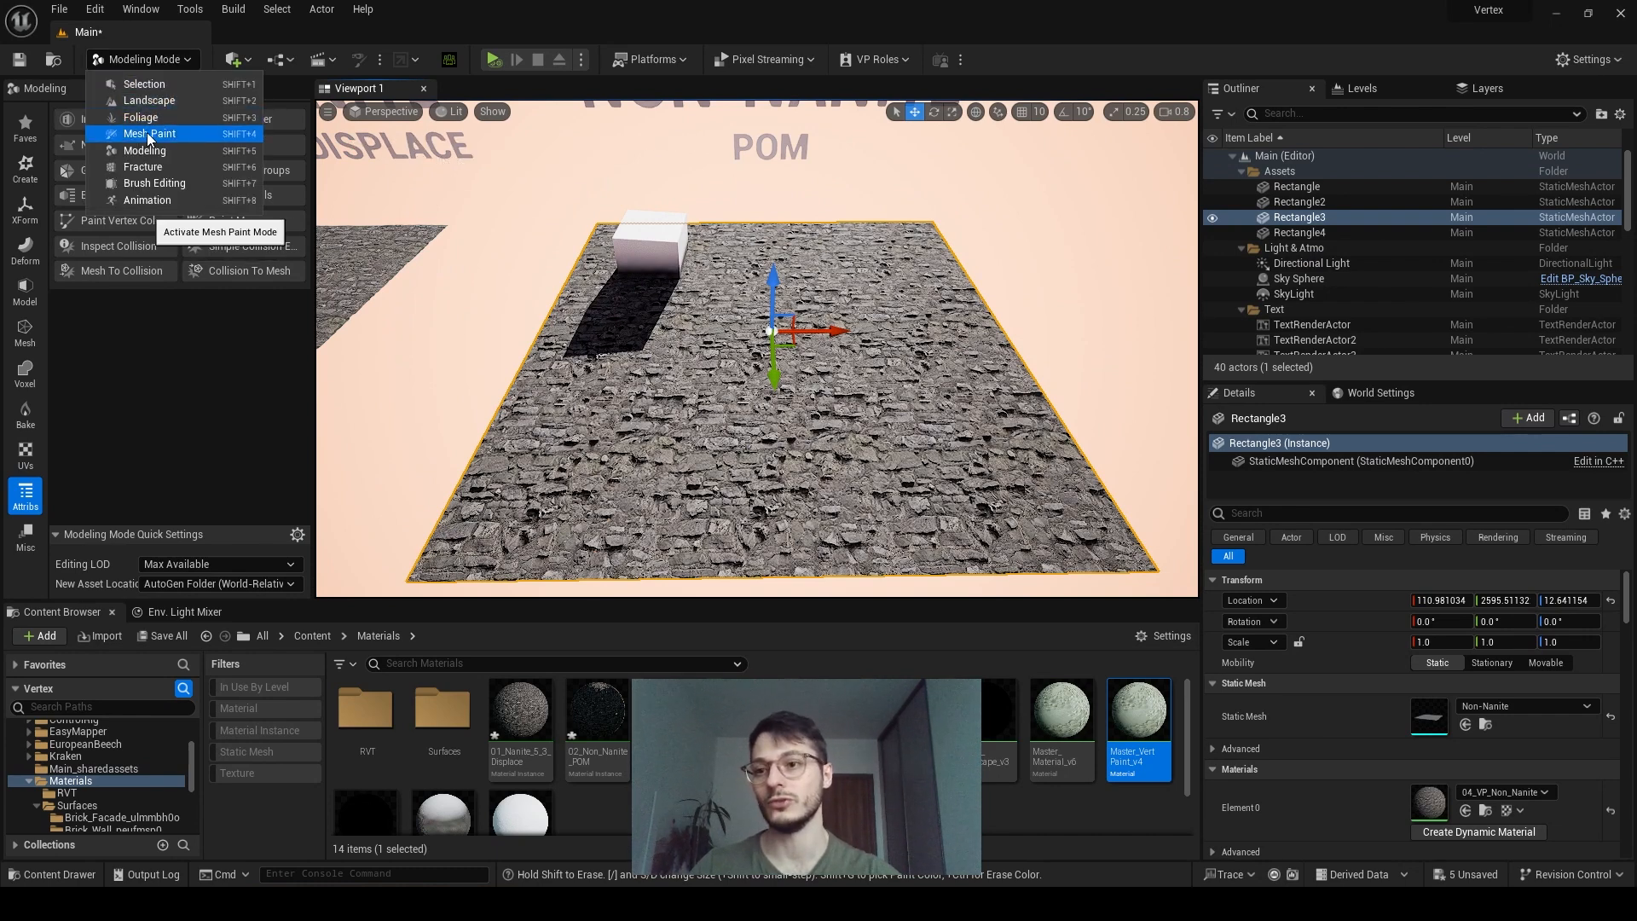
left_click(150, 133)
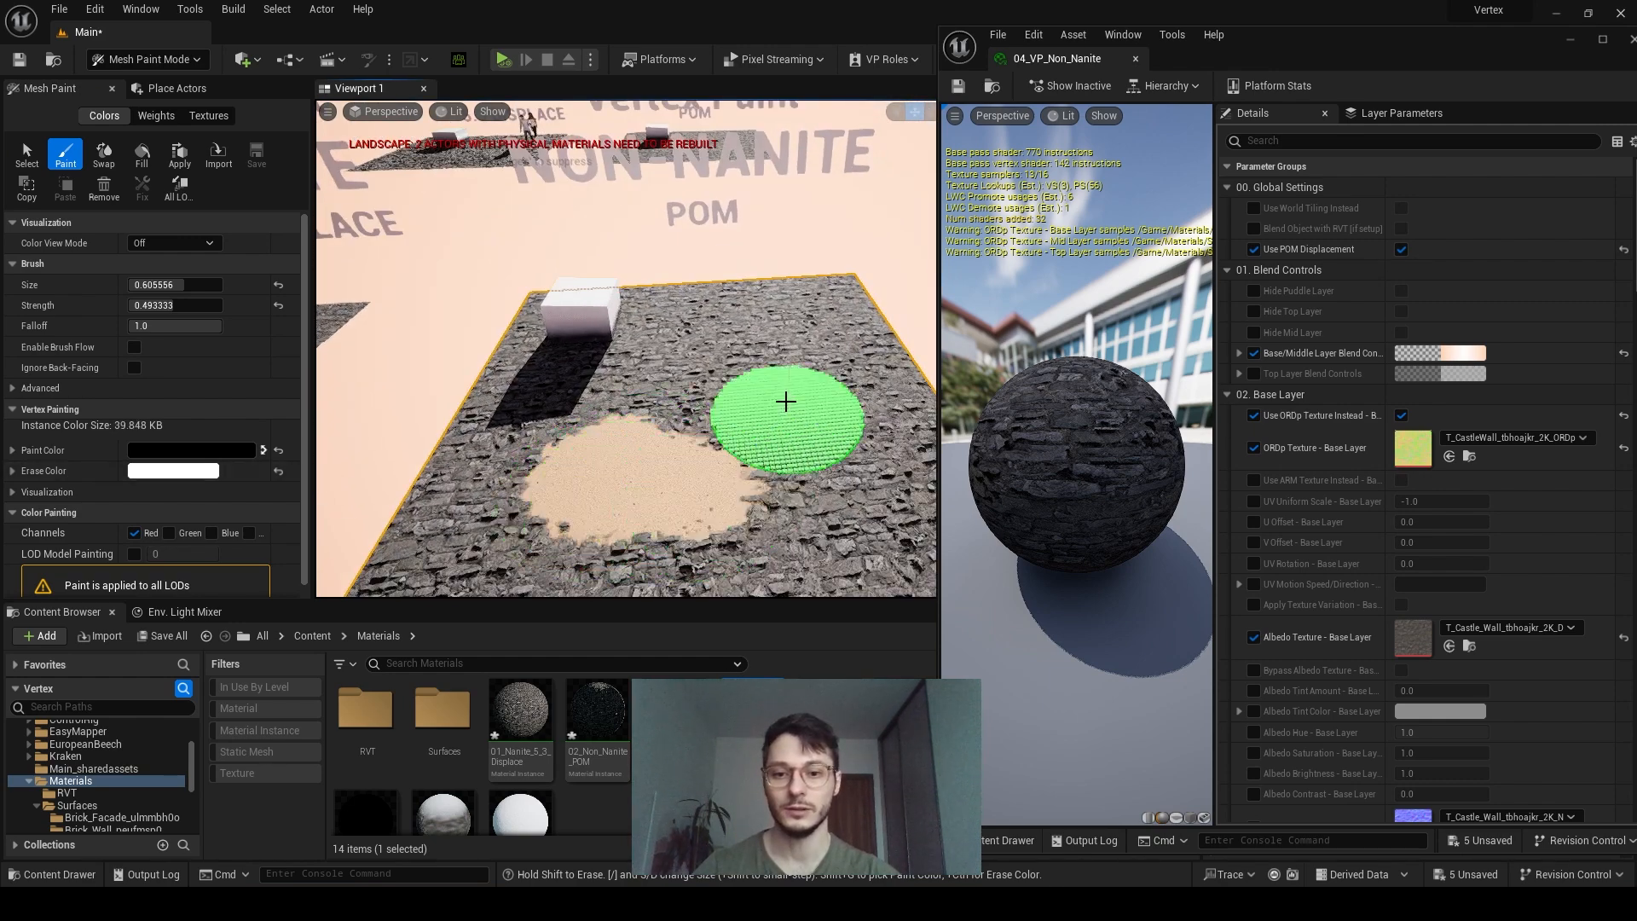
mouse_move(668, 376)
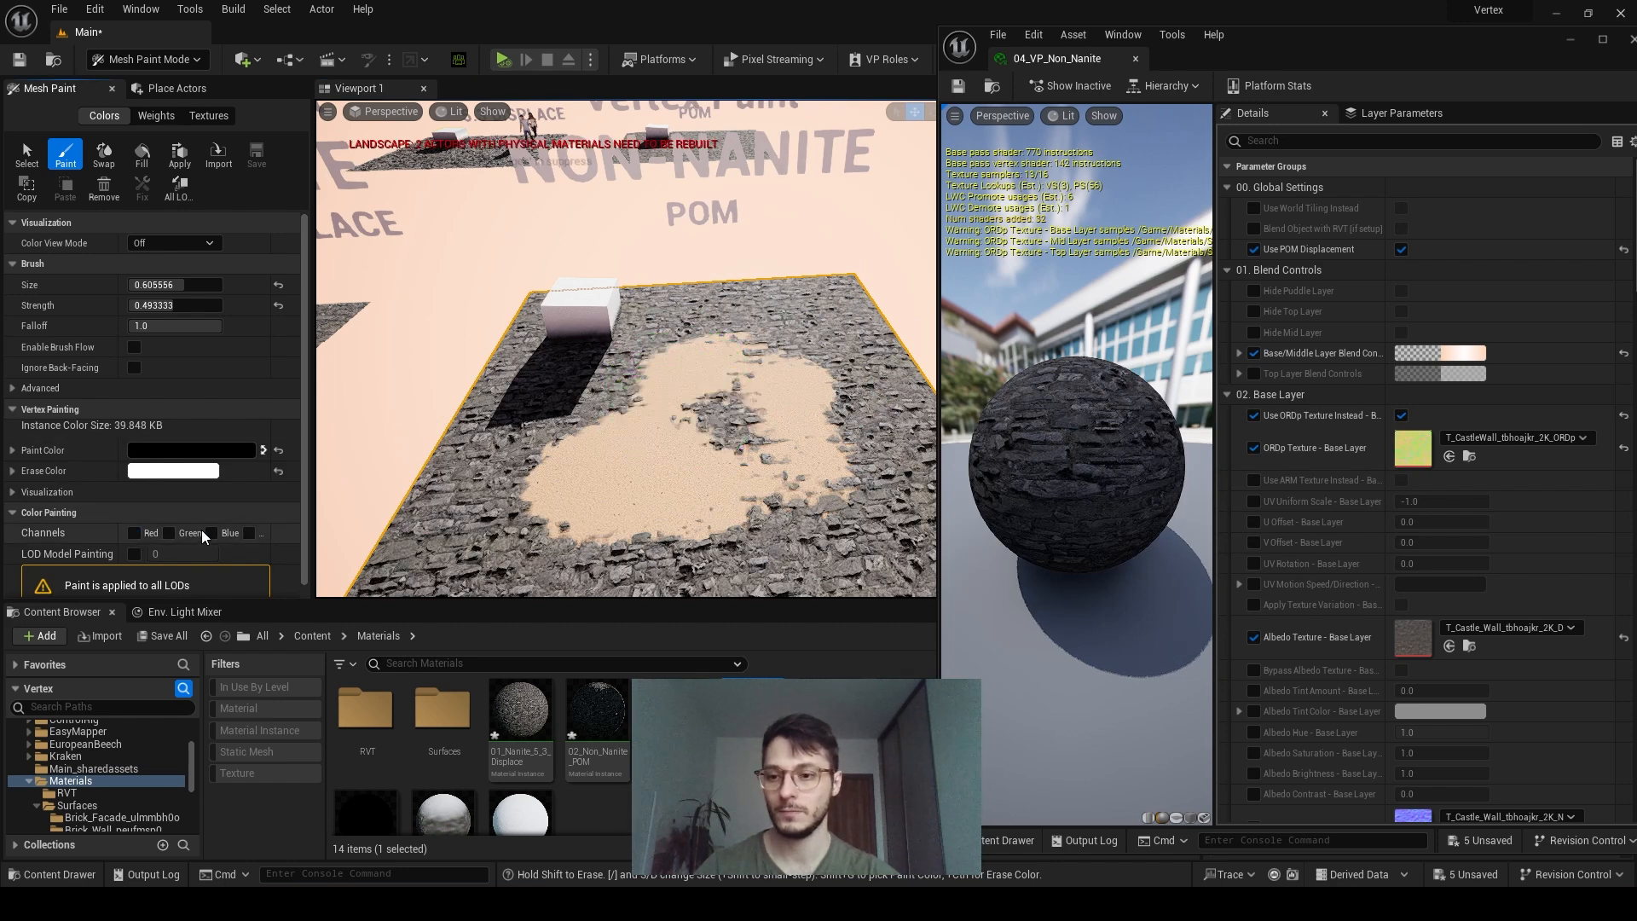
left_click(215, 532)
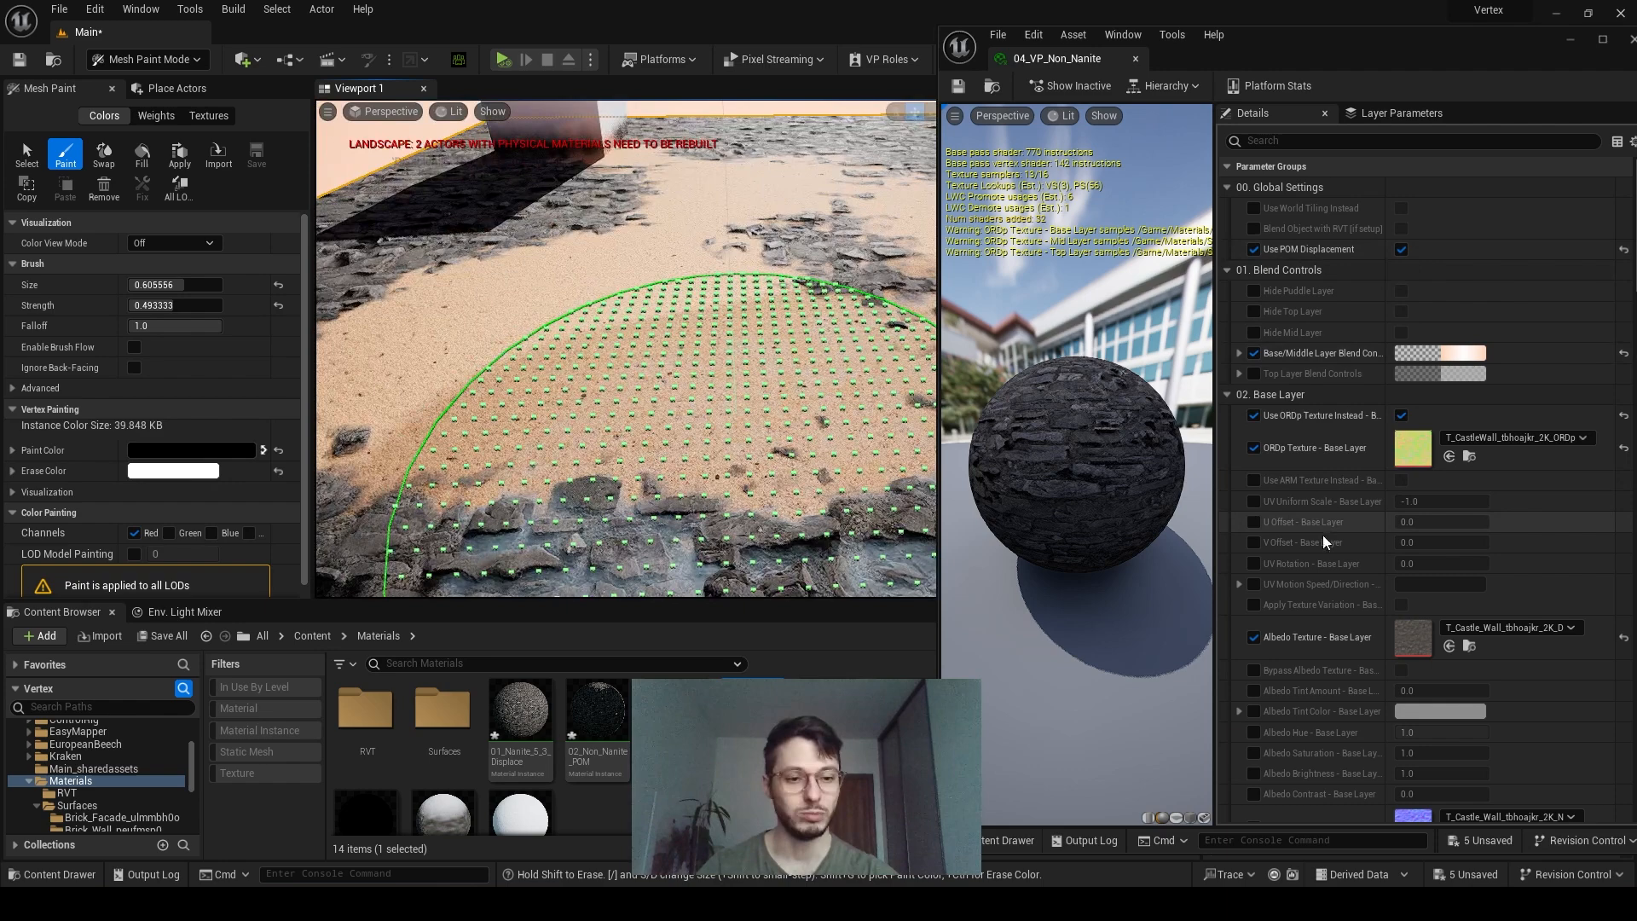
scroll("down", 3)
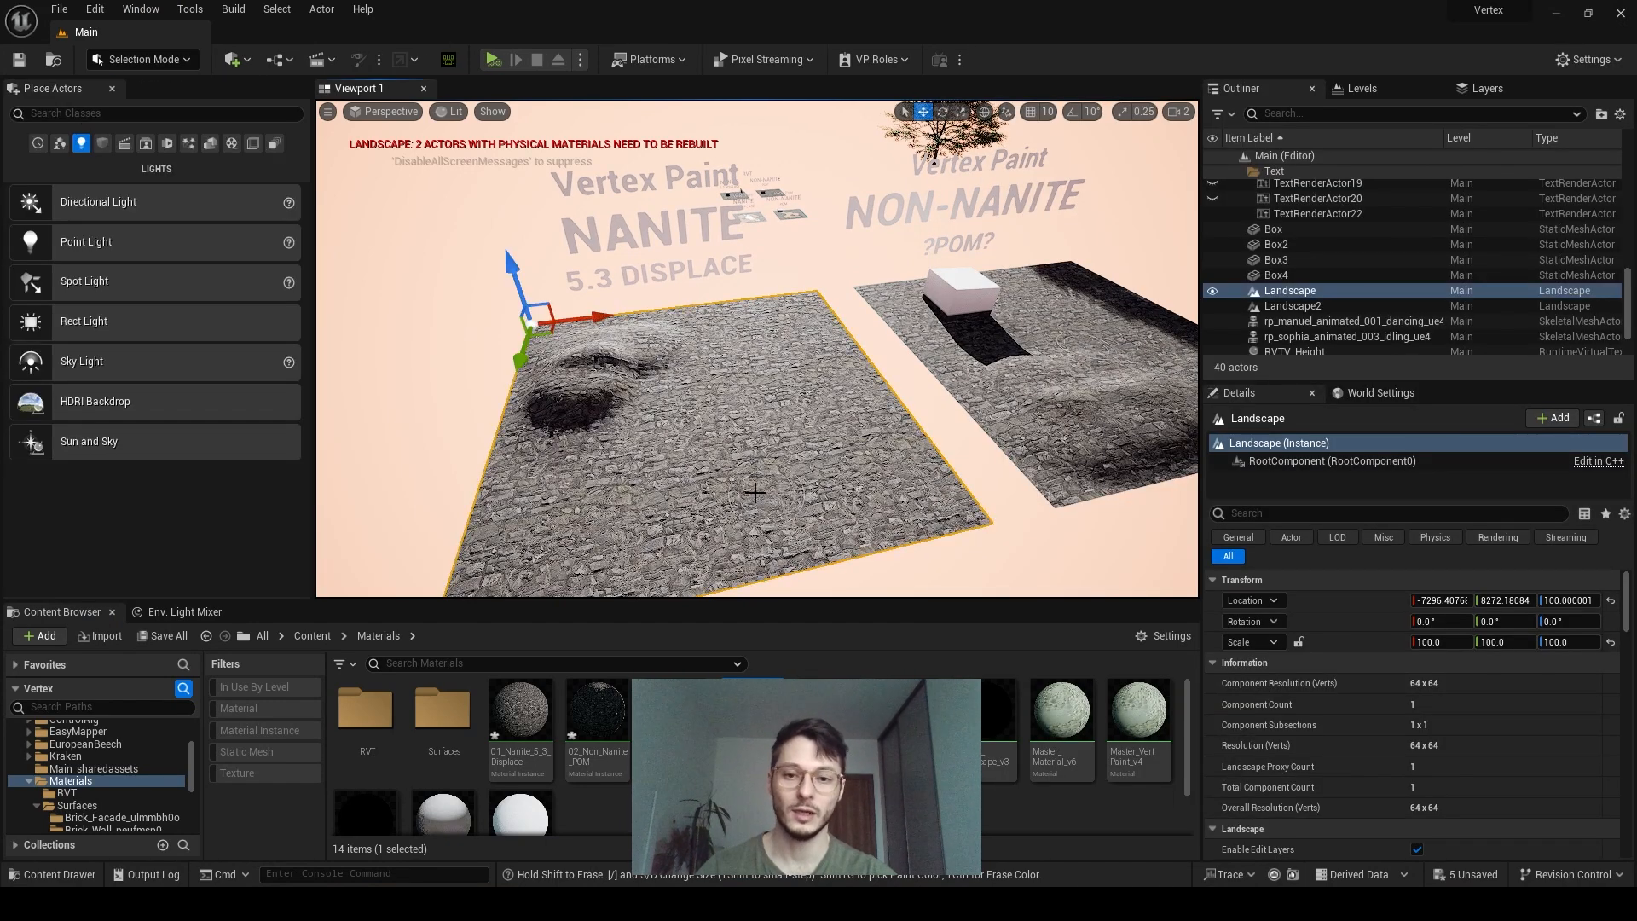
Select the Landscape and paint Middle_LayerInfo_1 sand patches with its 05_Land_Nanite material
scroll("down", 3)
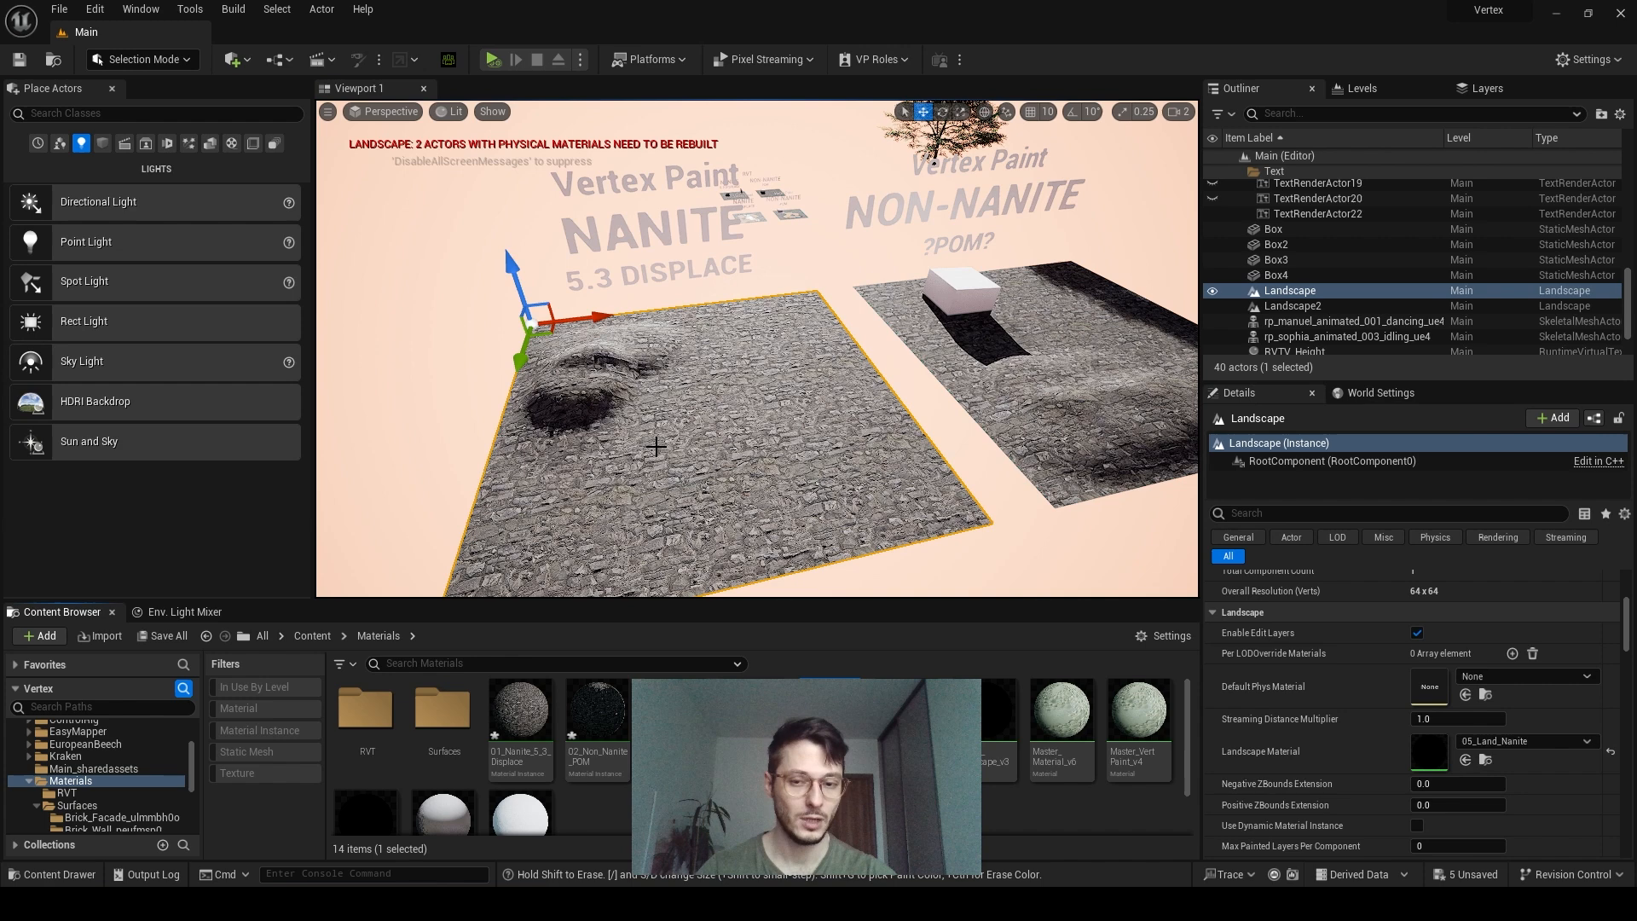
mouse_move(839, 481)
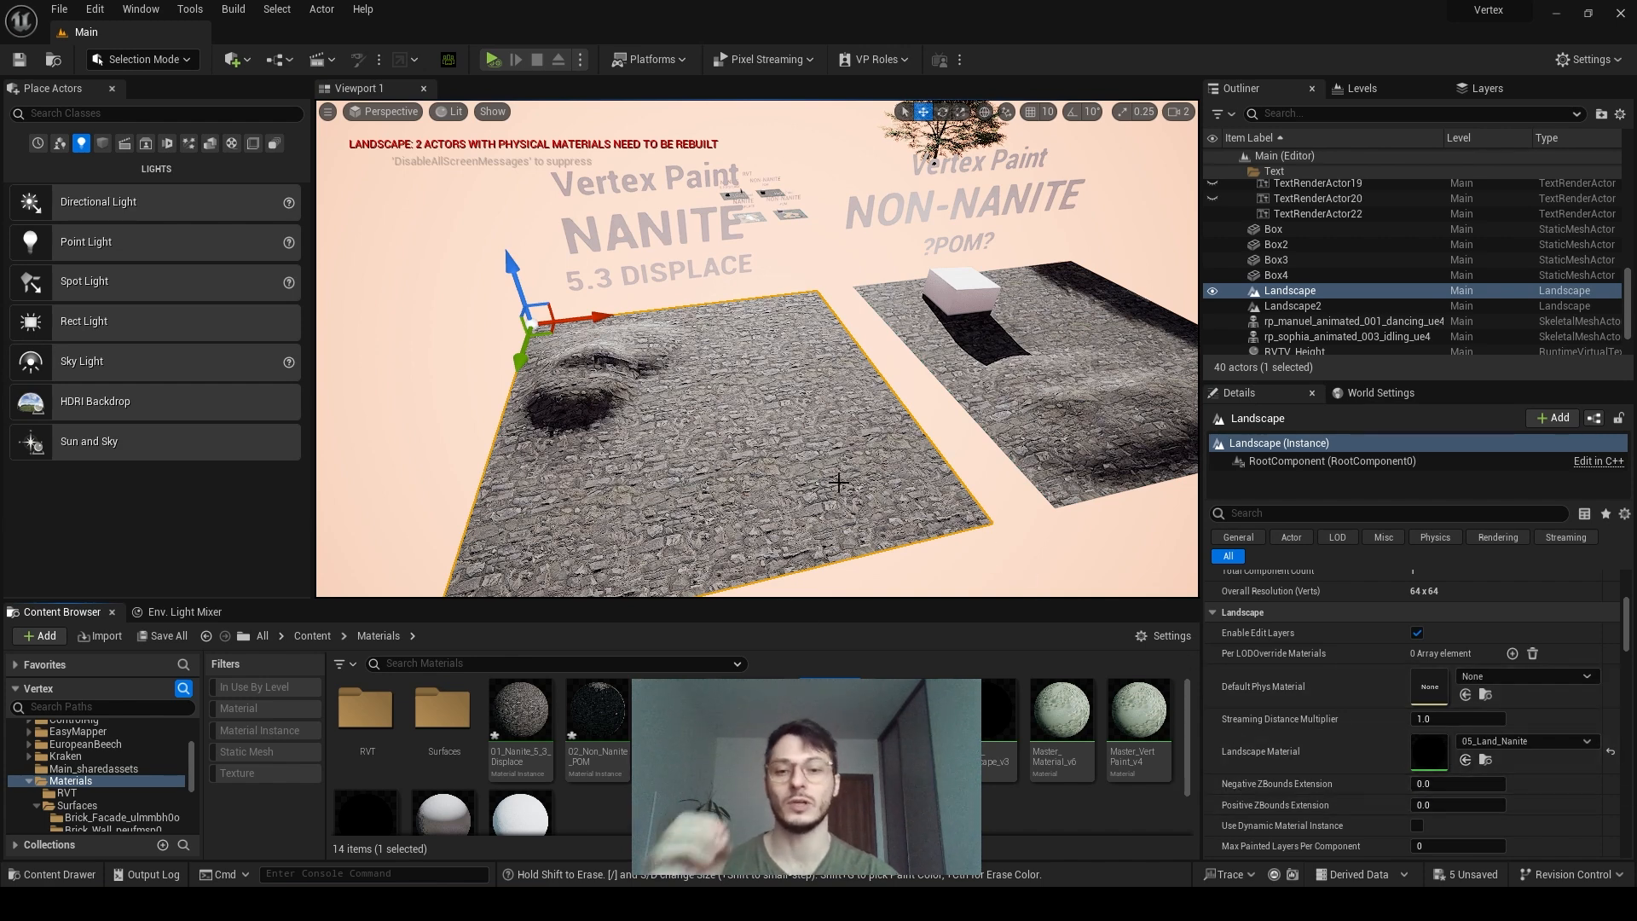
mouse_move(790, 448)
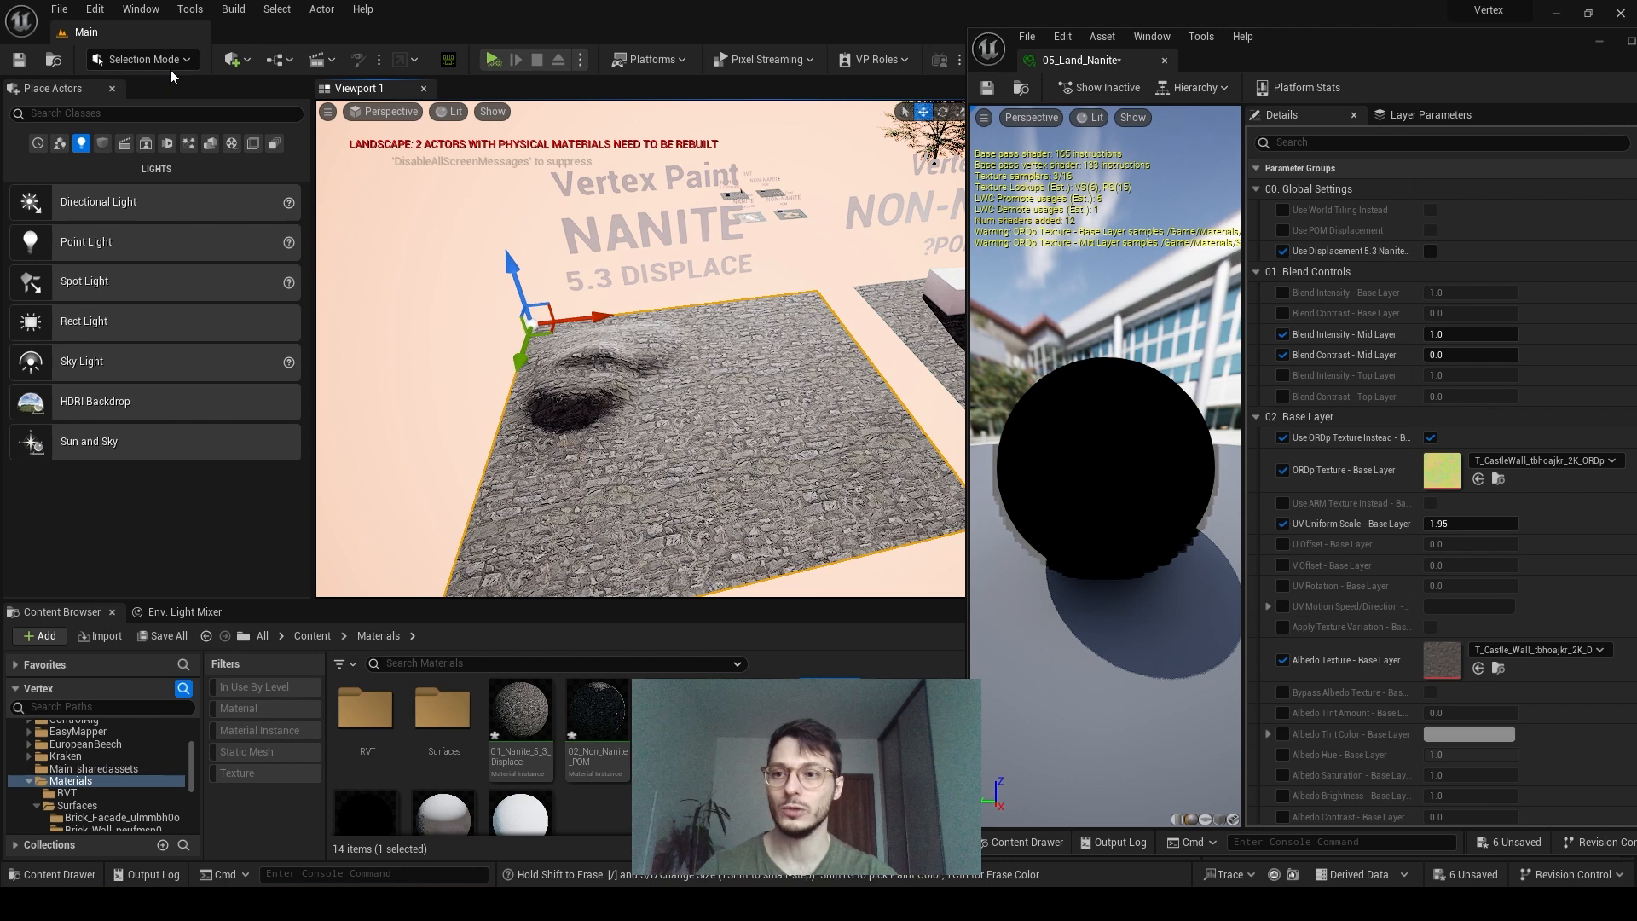
mouse_move(165, 144)
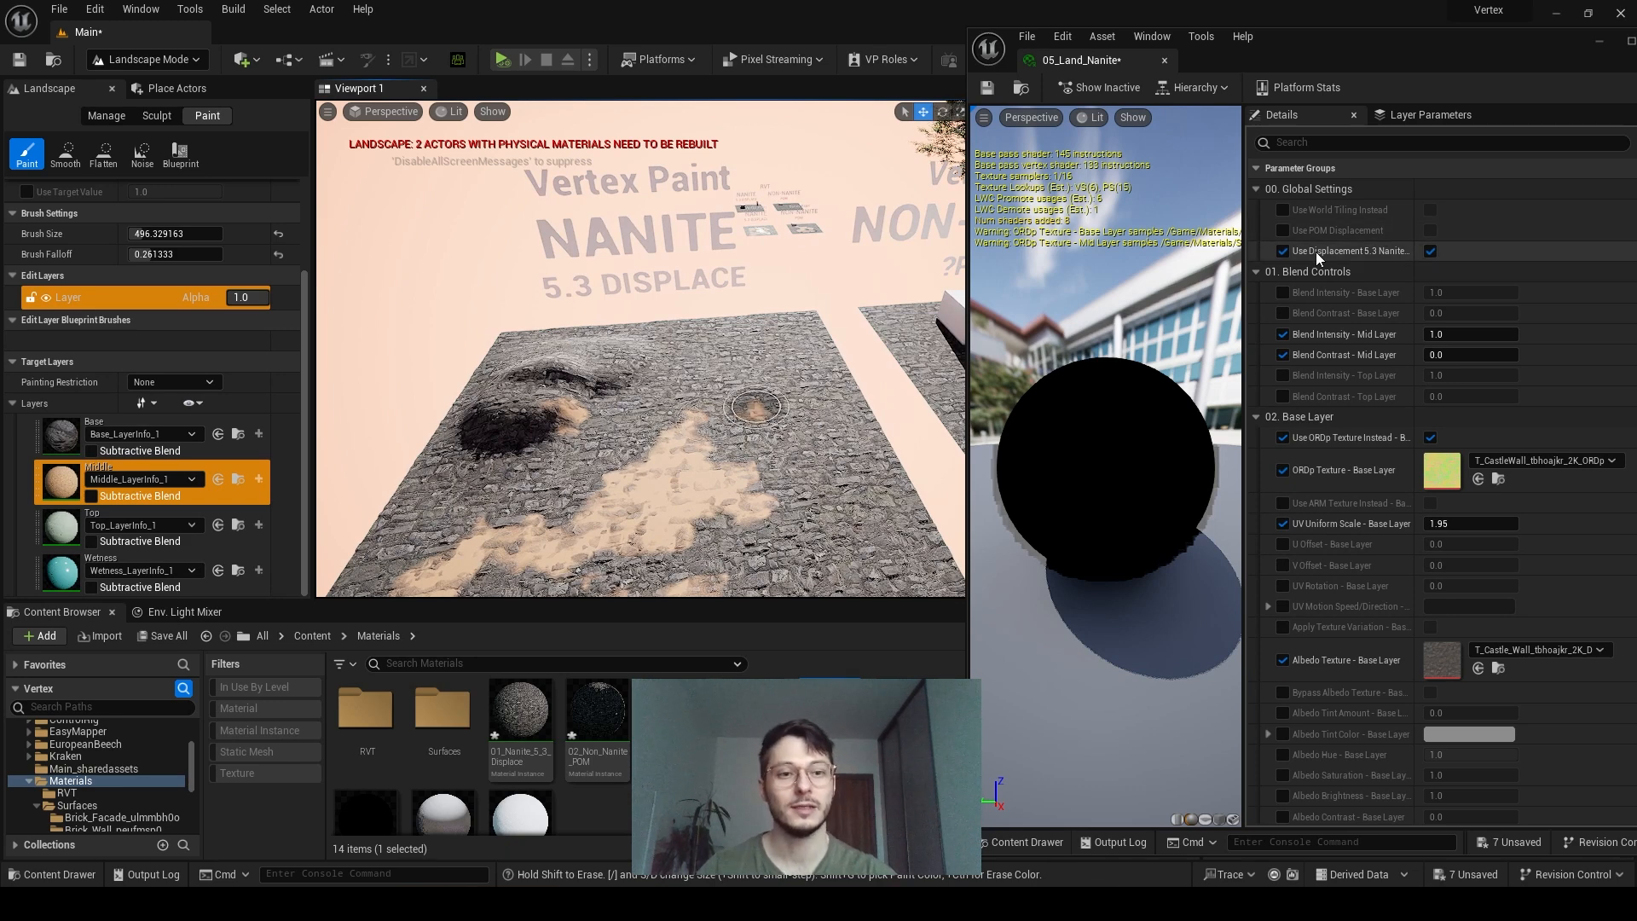
mouse_move(587, 281)
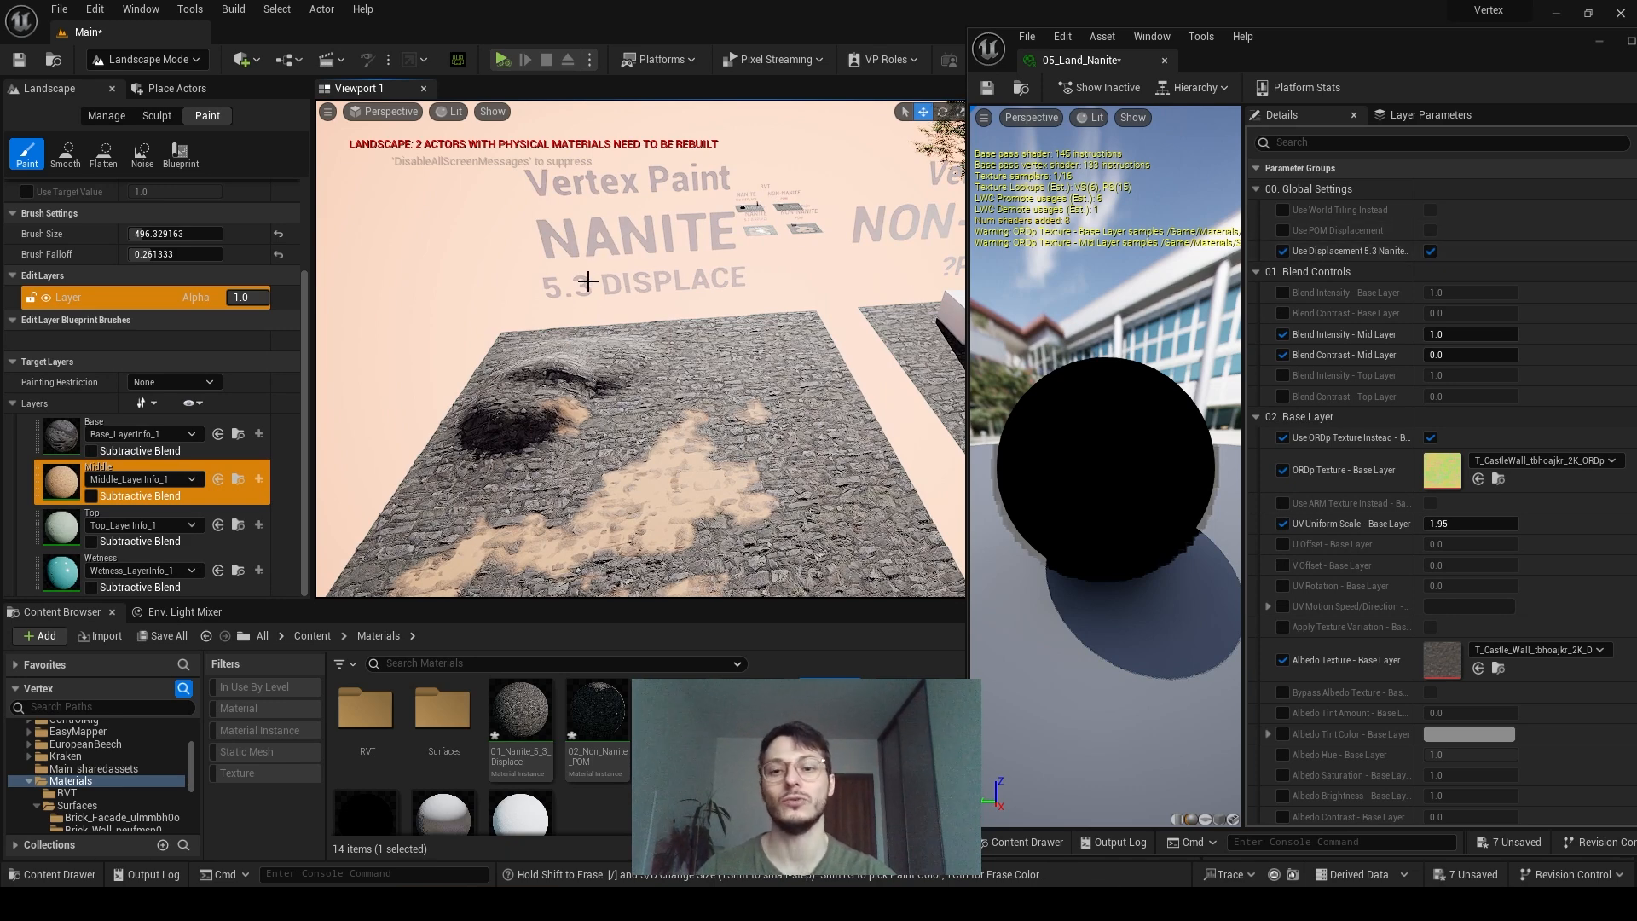
mouse_move(821, 491)
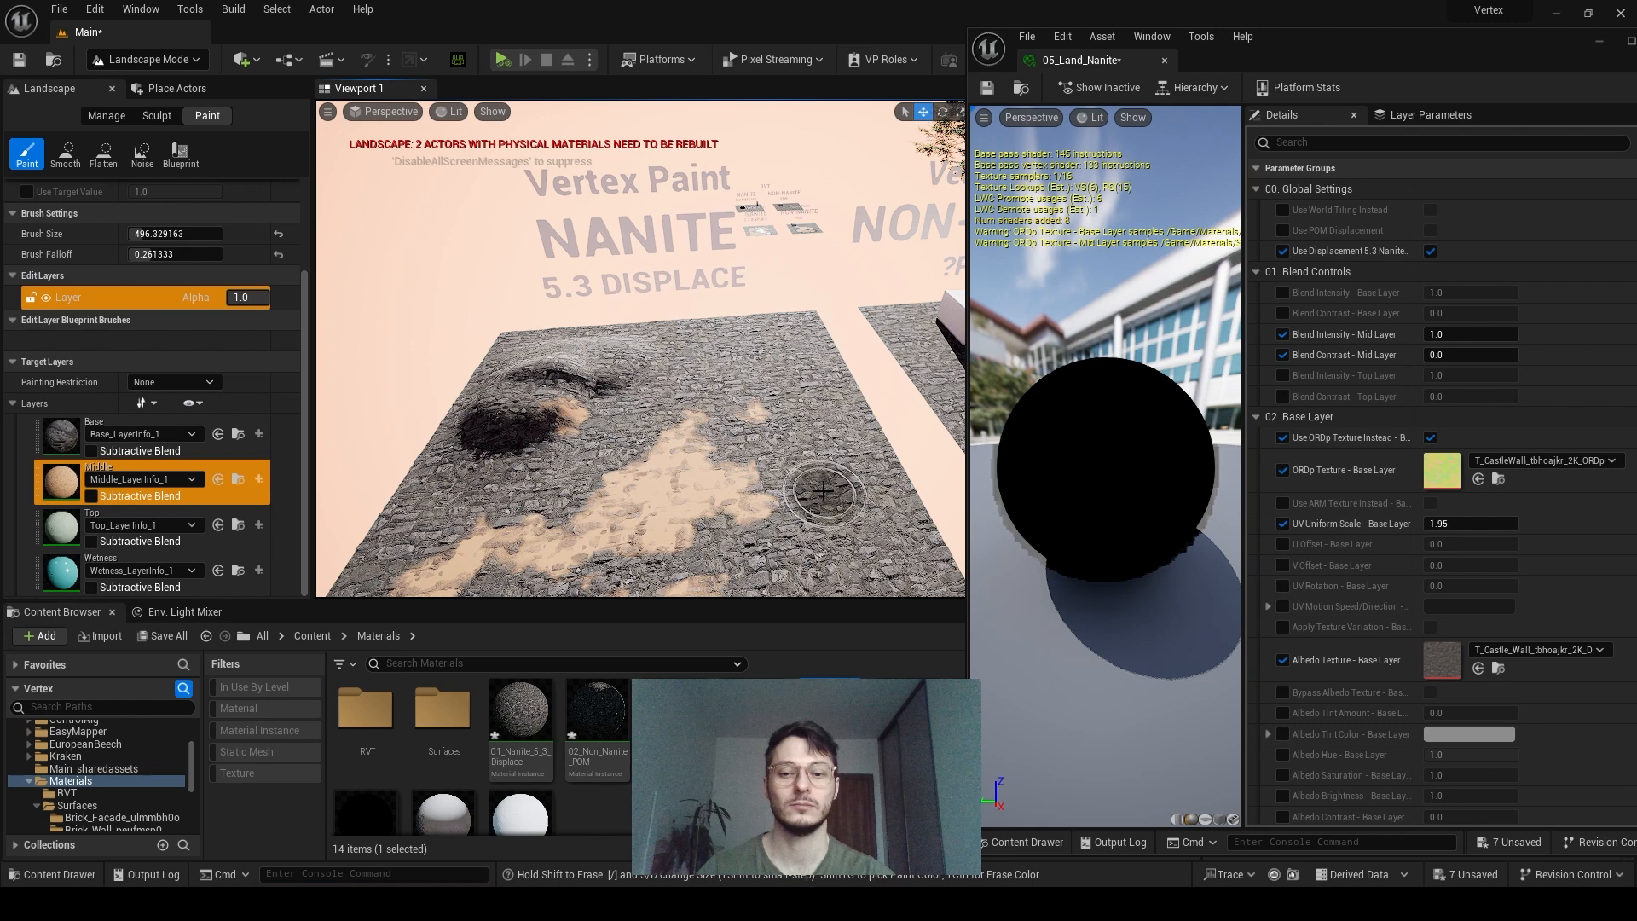